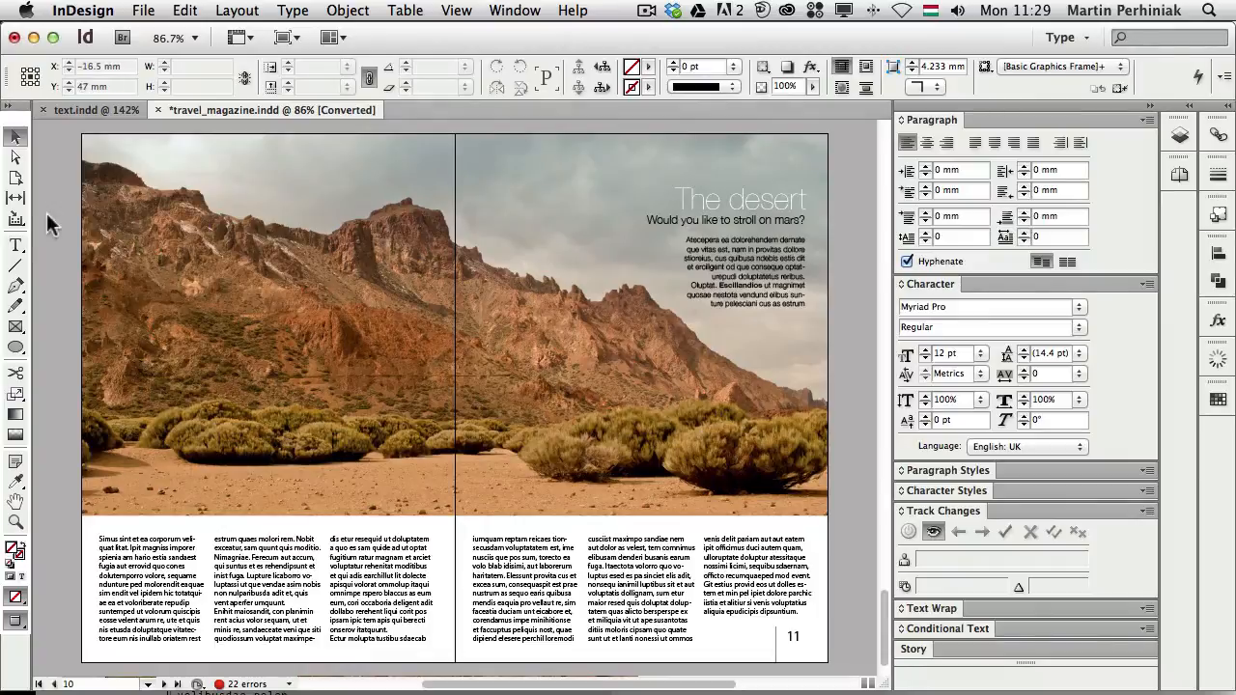
pyautogui.moveTo(41, 218)
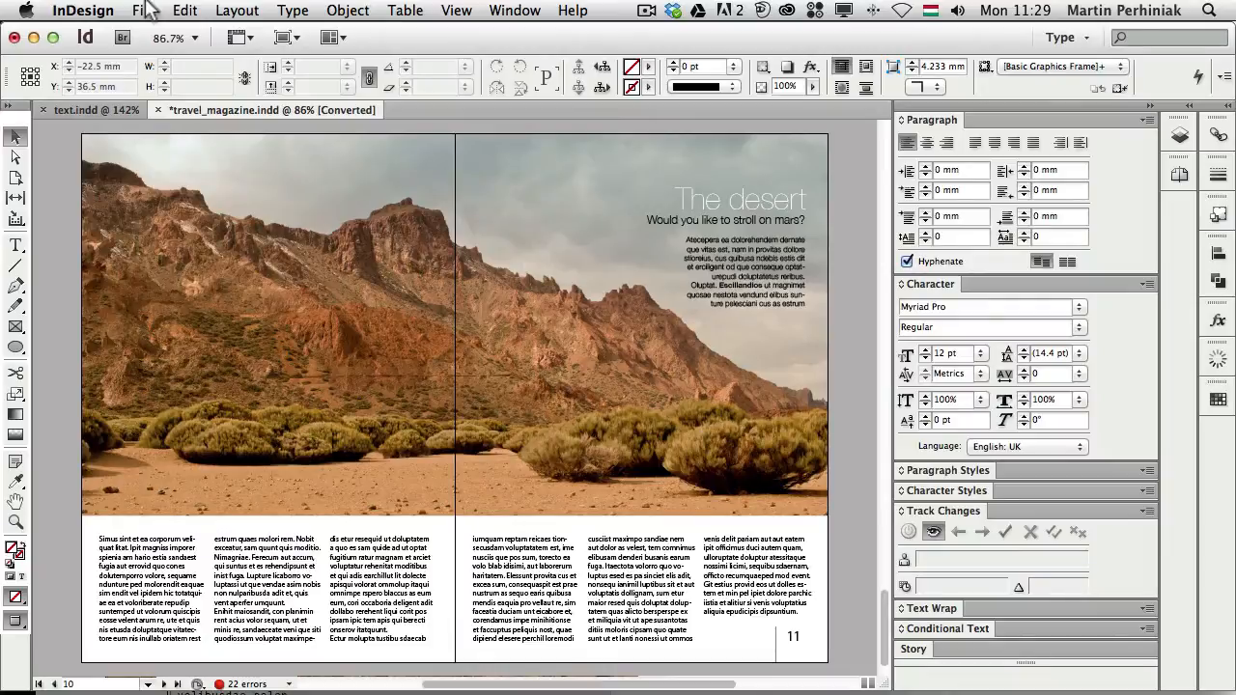
# Set the InDesign user identity to 'Designer' with the Lavender colour.
pyautogui.click(141, 10)
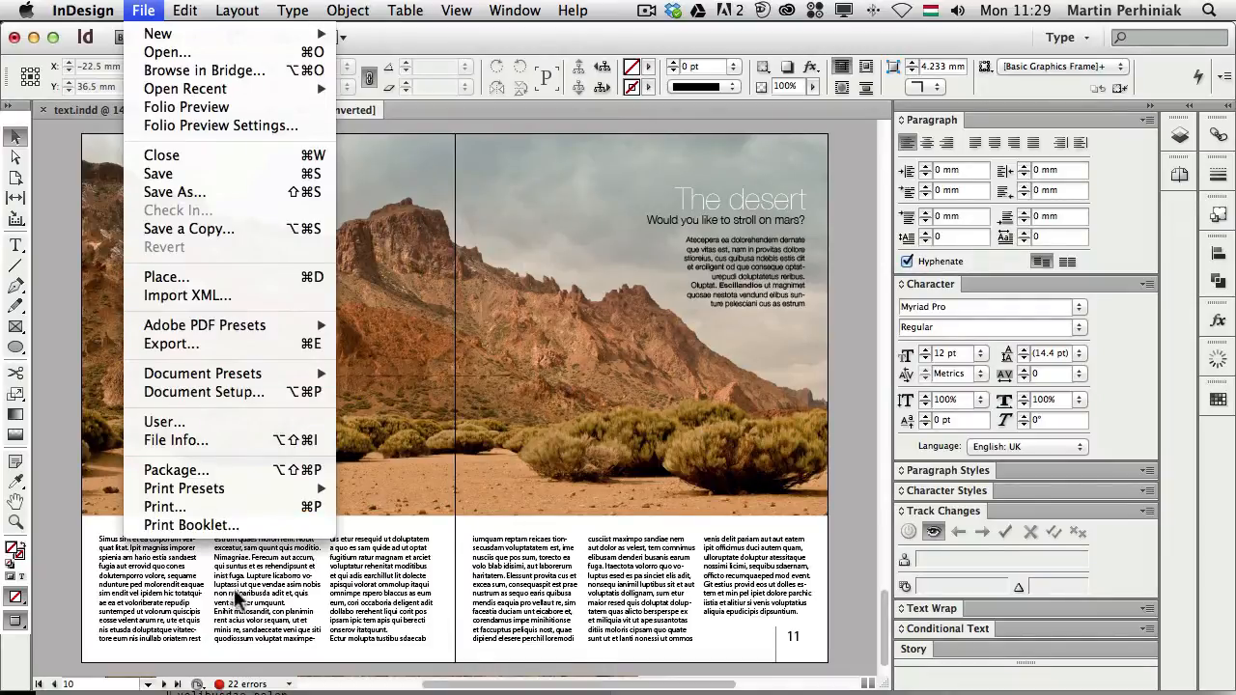
pyautogui.click(164, 422)
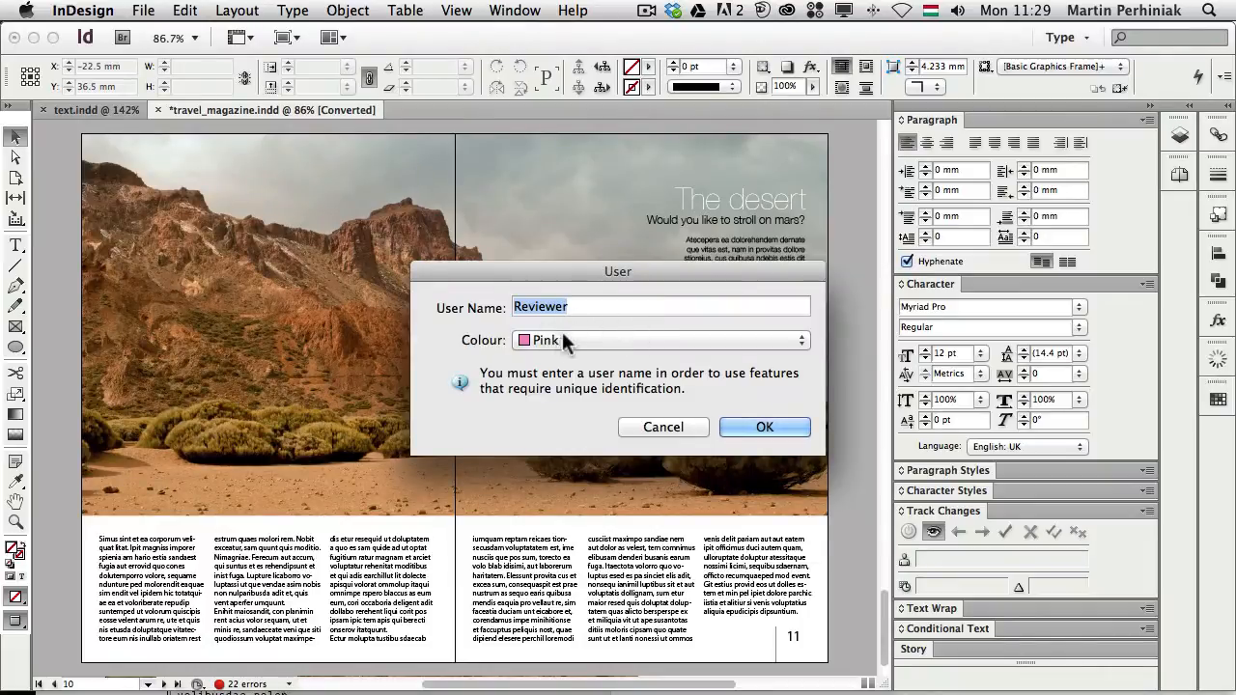
pyautogui.moveTo(594, 309)
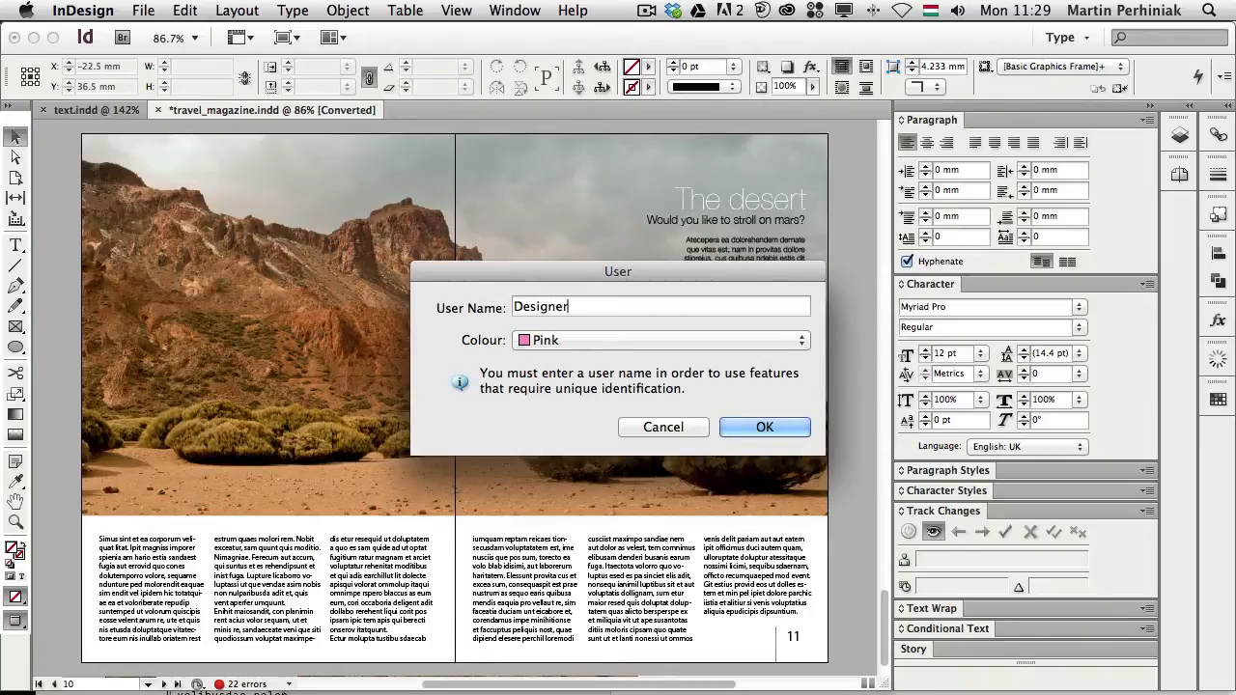
pyautogui.click(799, 339)
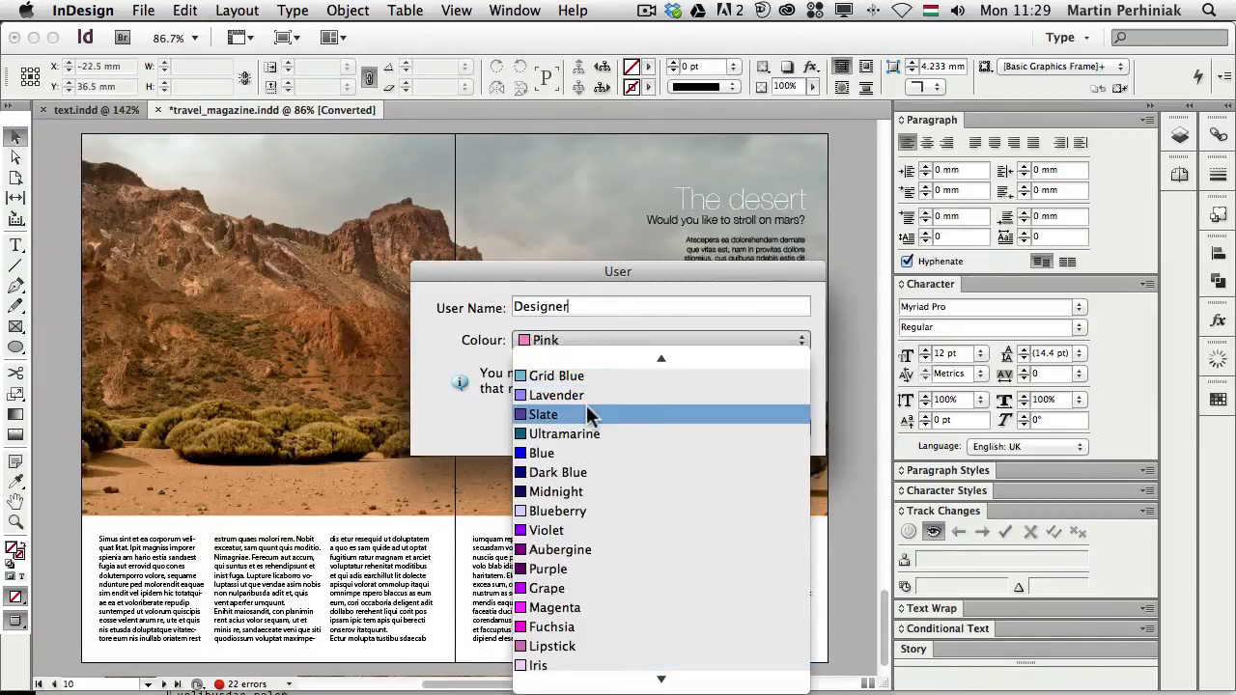
pyautogui.click(557, 395)
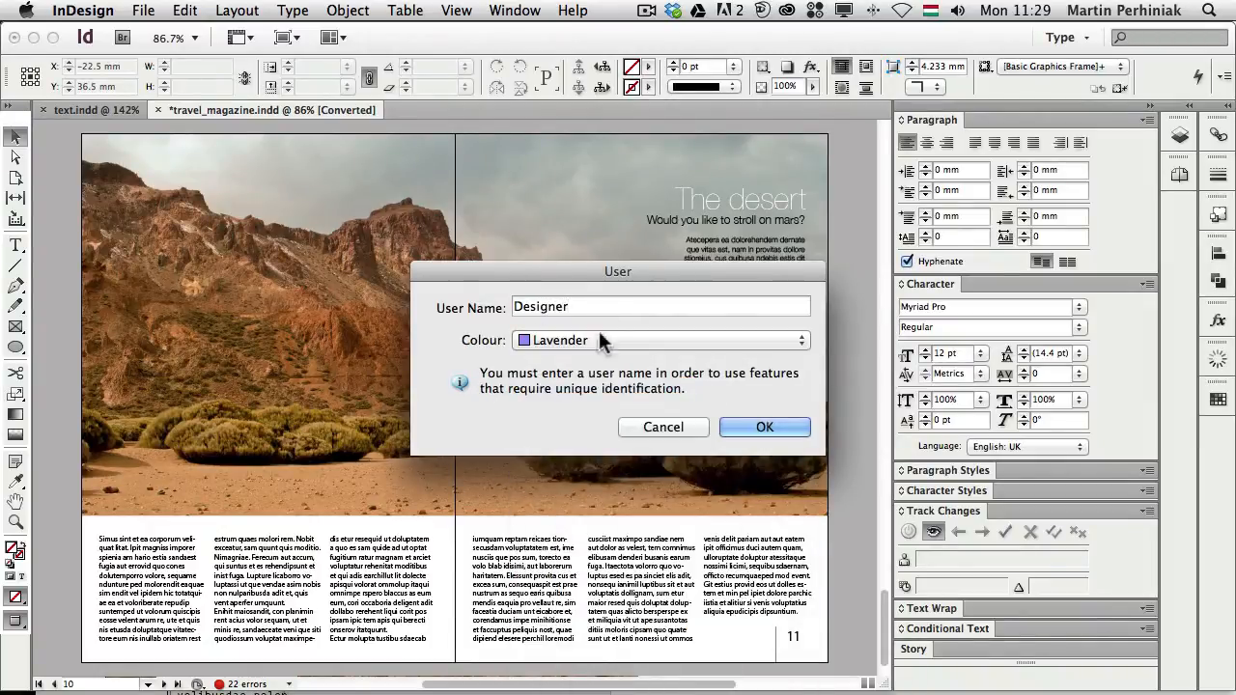
pyautogui.click(765, 427)
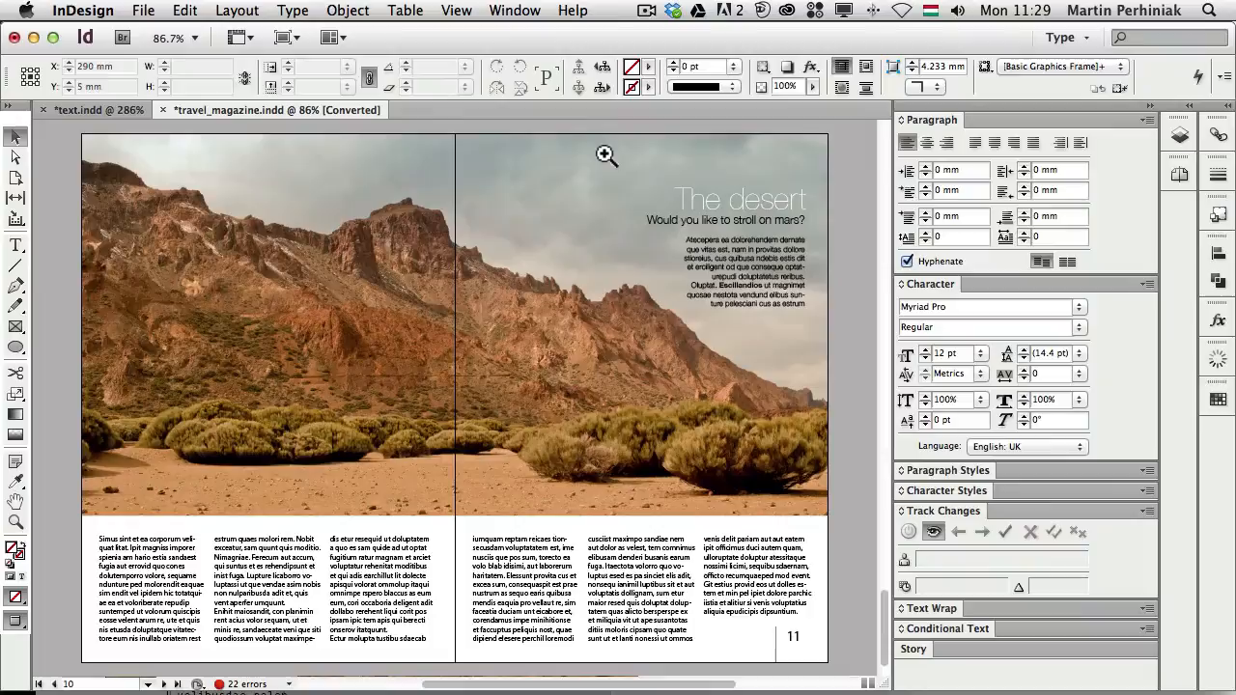
# Zoom in on 'The desert' headline and place the text cursor in it.
pyautogui.click(606, 156)
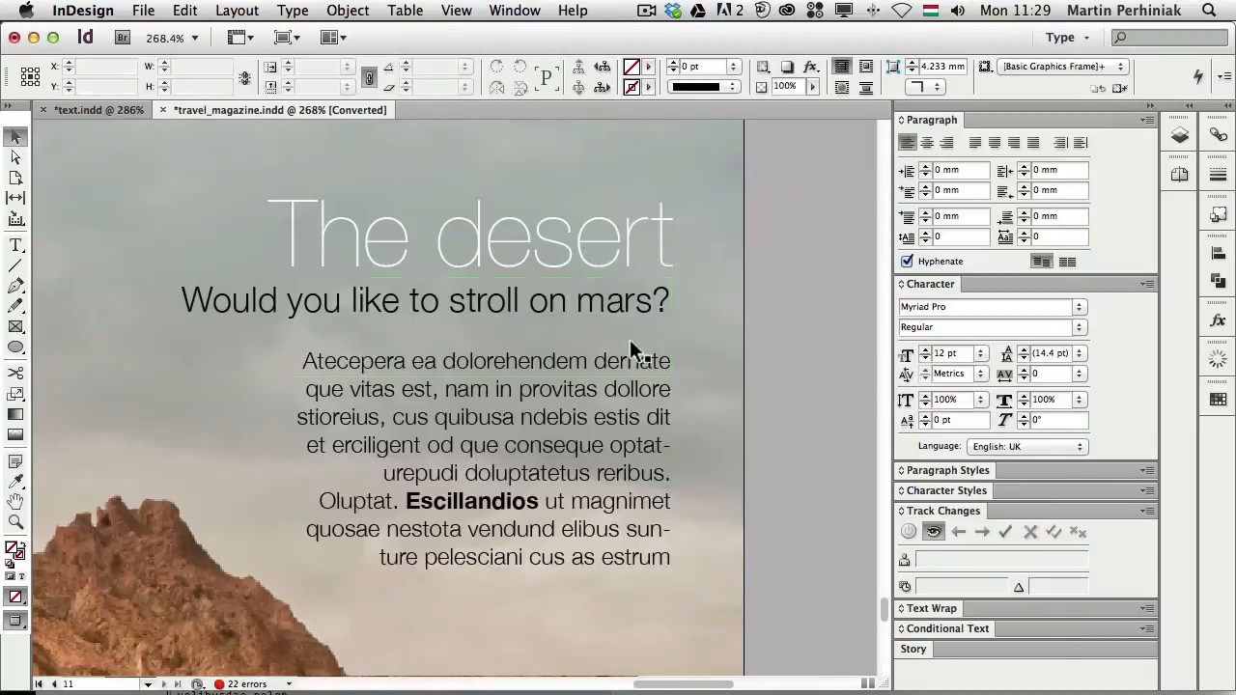
pyautogui.click(483, 444)
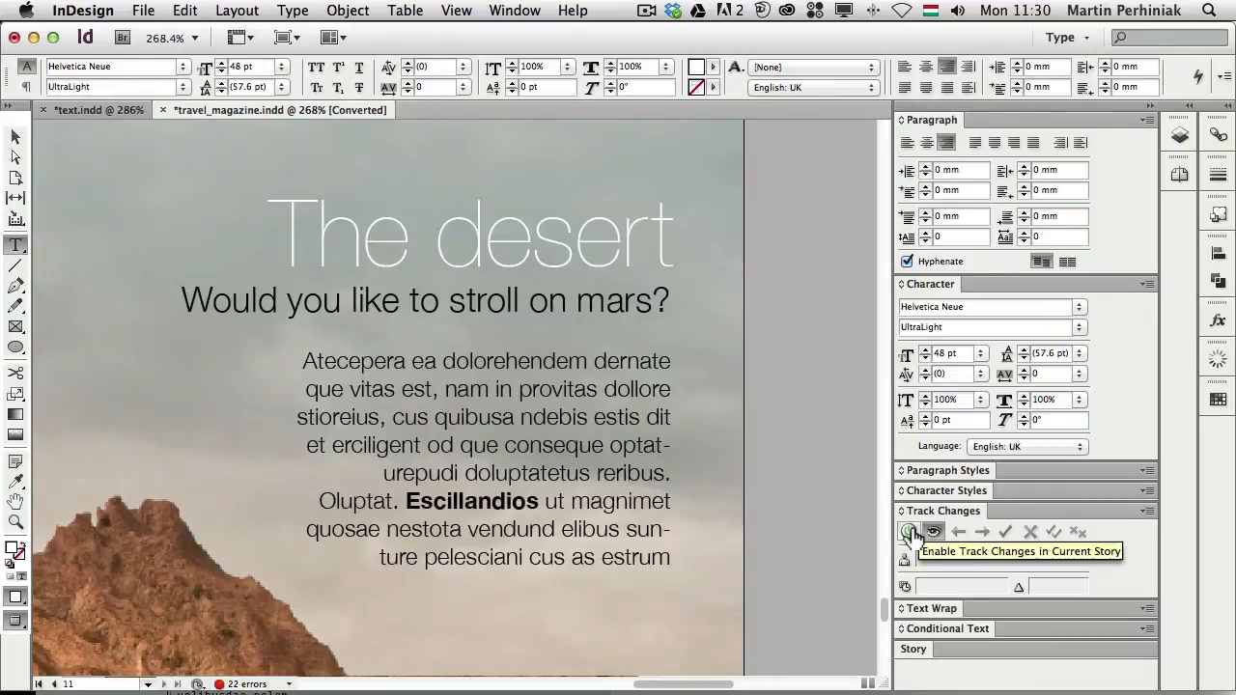
# Enable Track Changes in Current Story for 'The desert' headline.
pyautogui.click(531, 232)
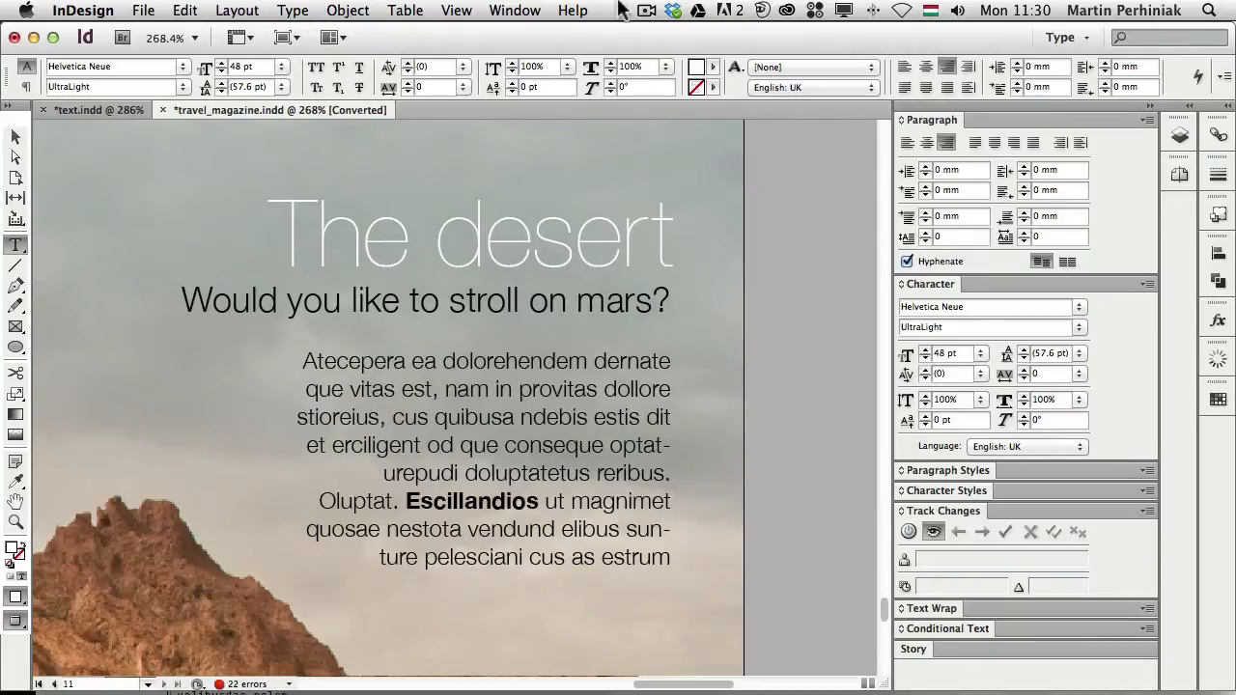
pyautogui.click(515, 10)
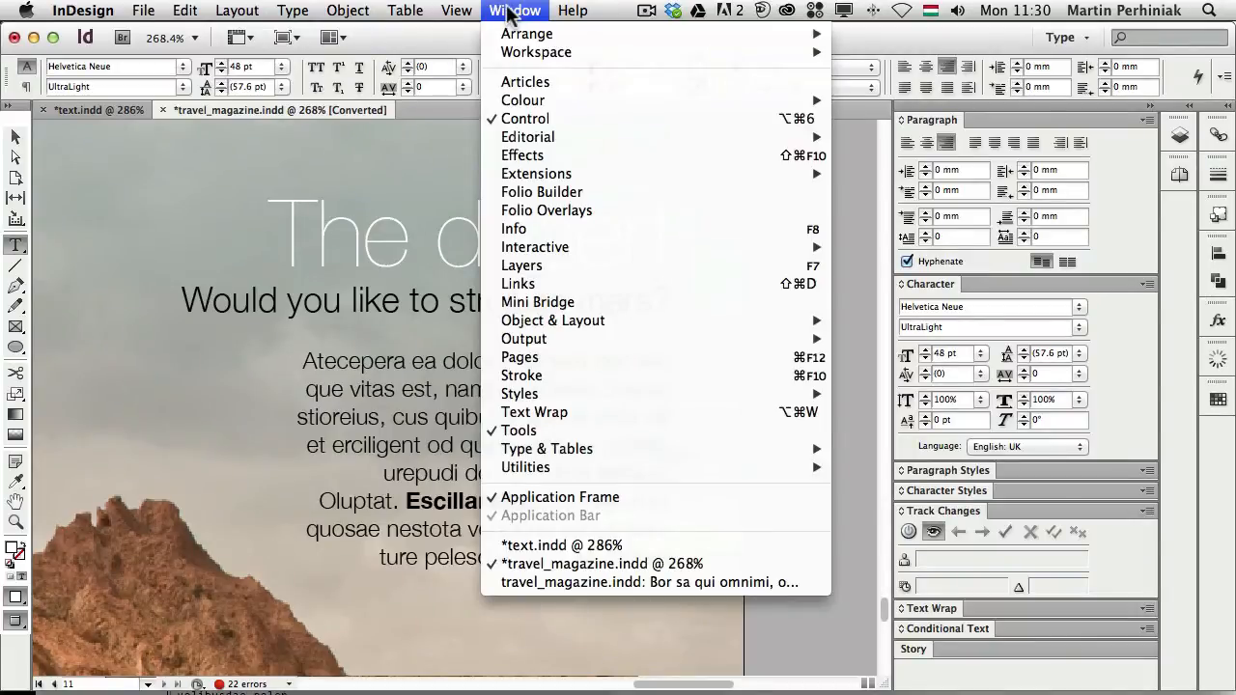
pyautogui.moveTo(528, 137)
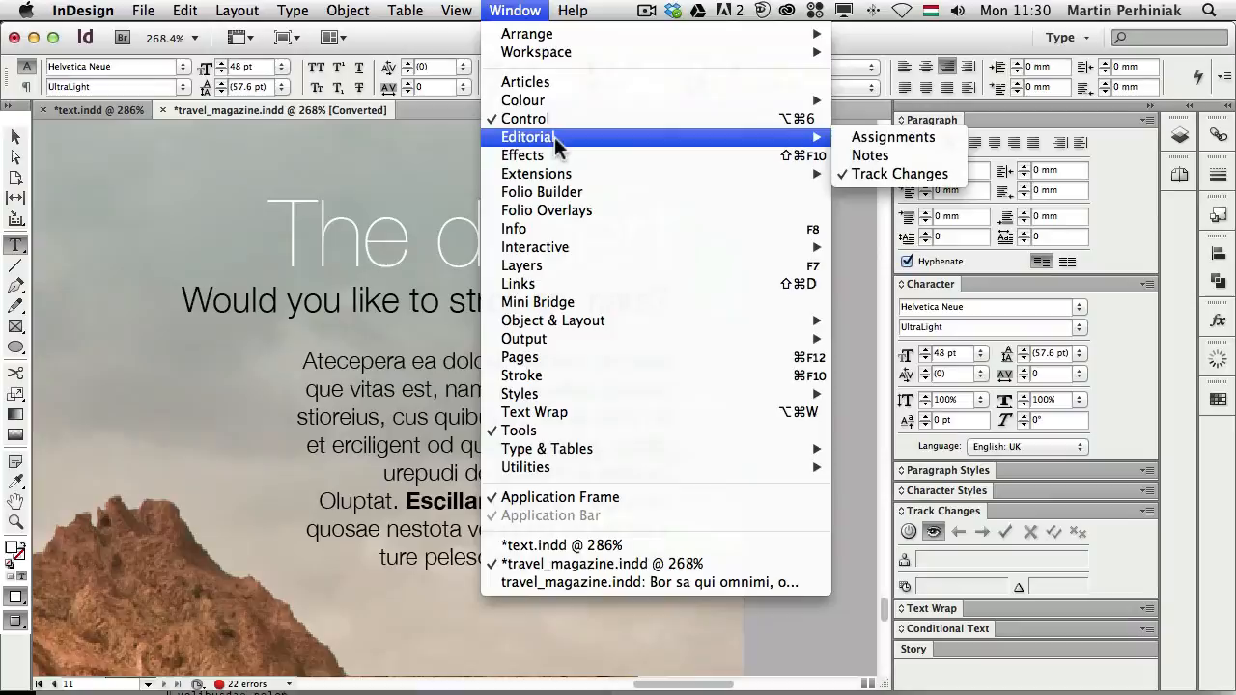
pyautogui.moveTo(899, 173)
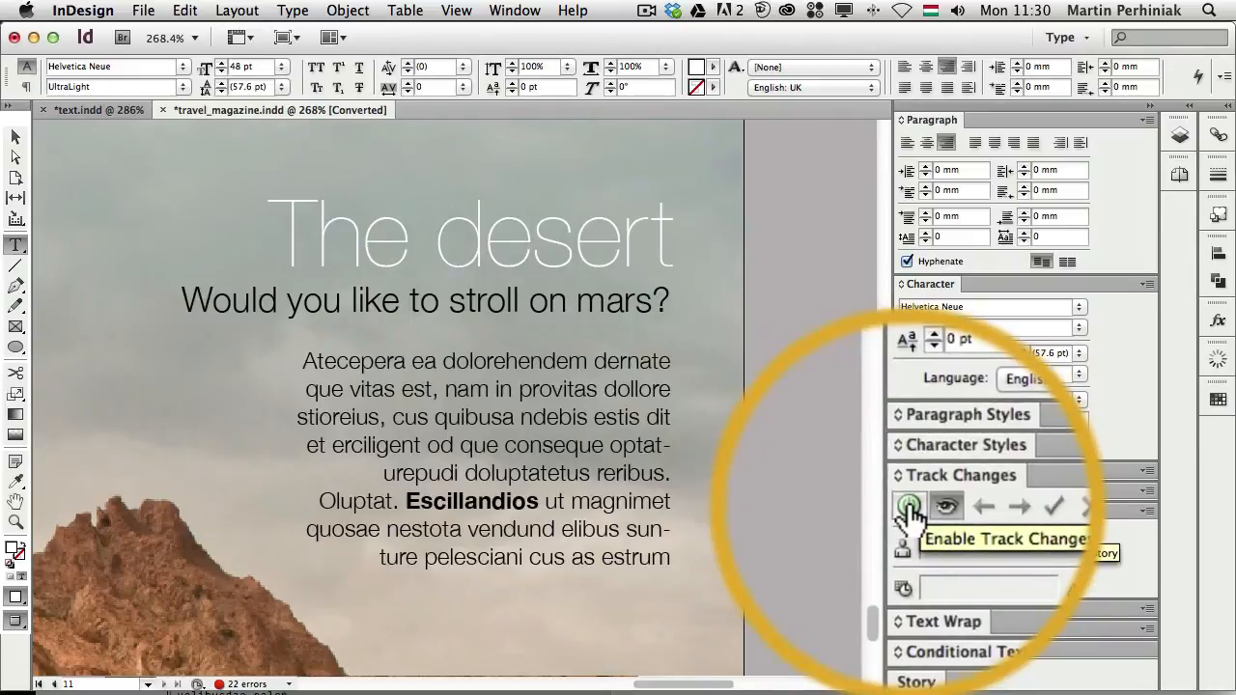
pyautogui.click(910, 505)
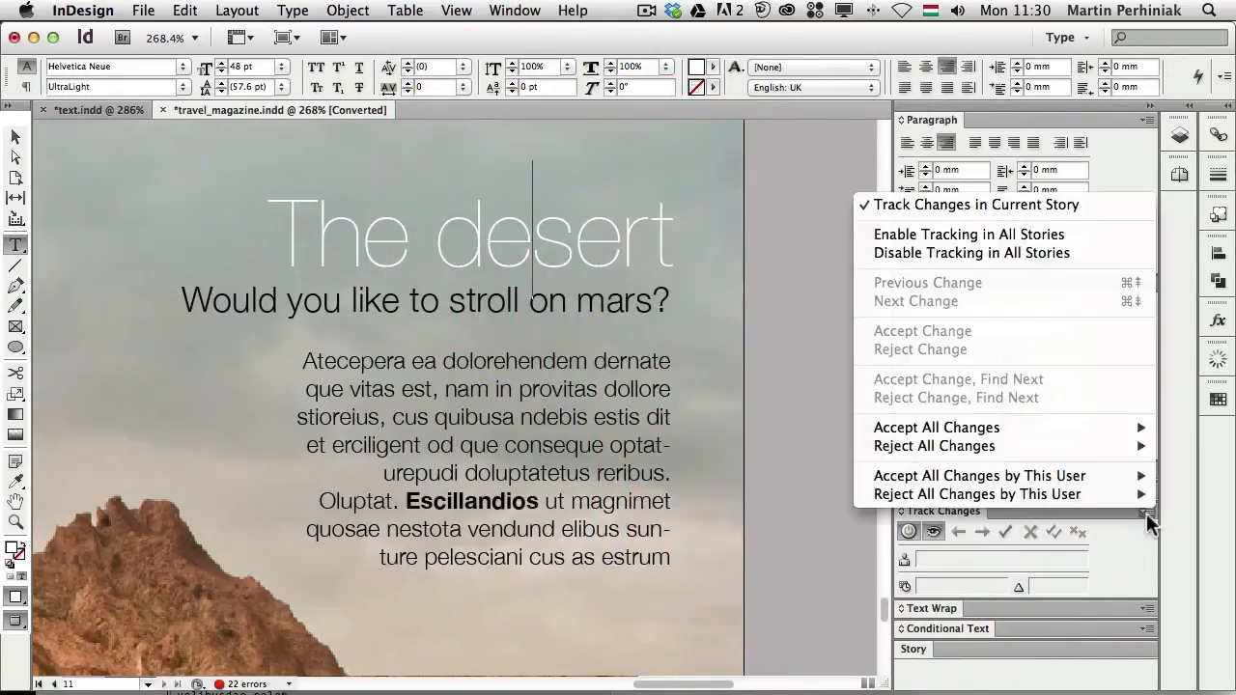
pyautogui.moveTo(968, 233)
pyautogui.write(' of teide')
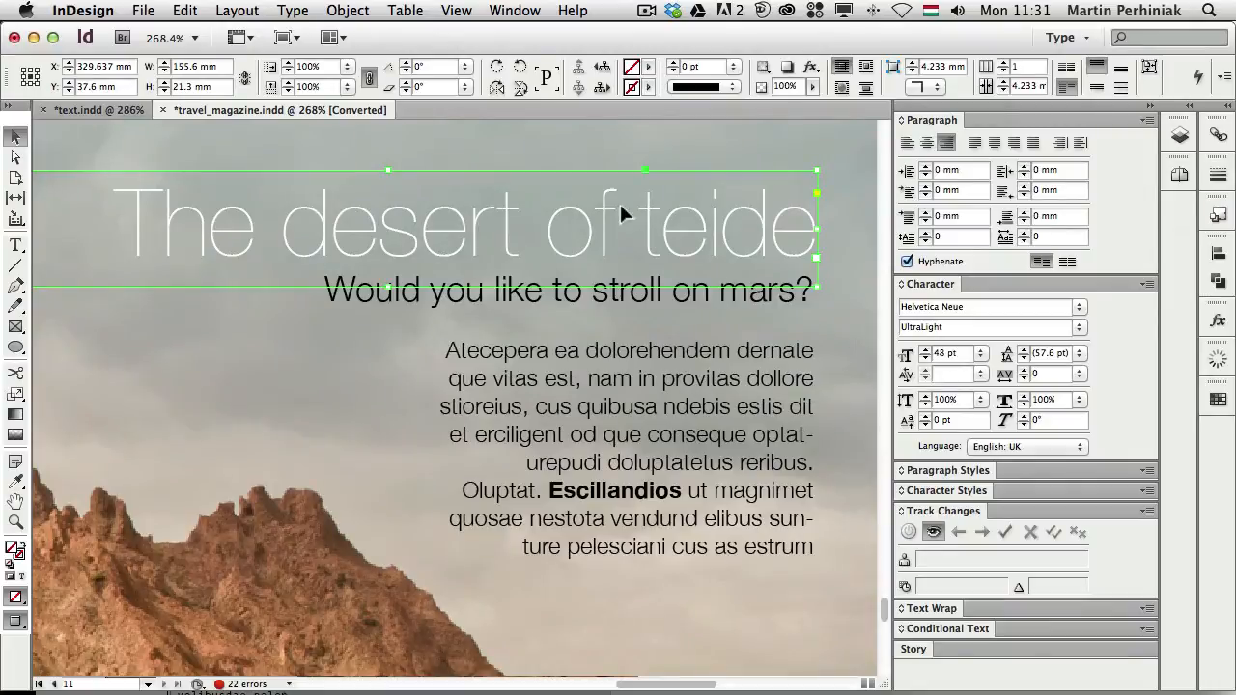
pyautogui.moveTo(655, 205)
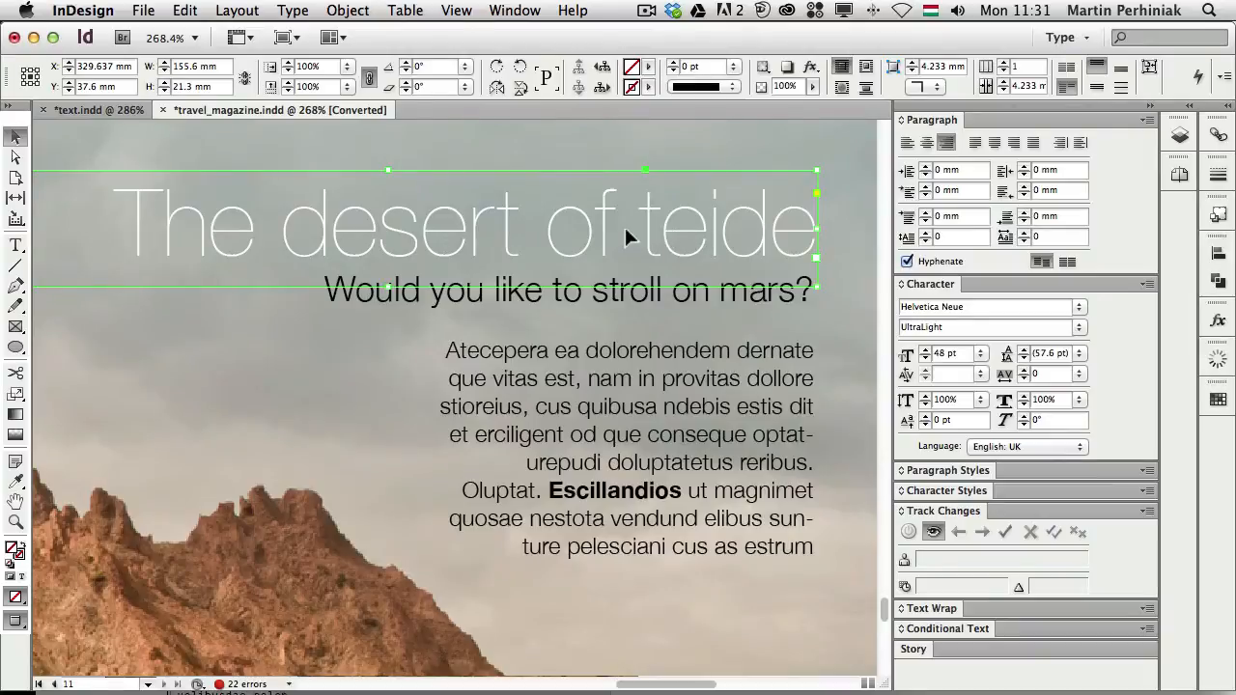
pyautogui.moveTo(676, 246)
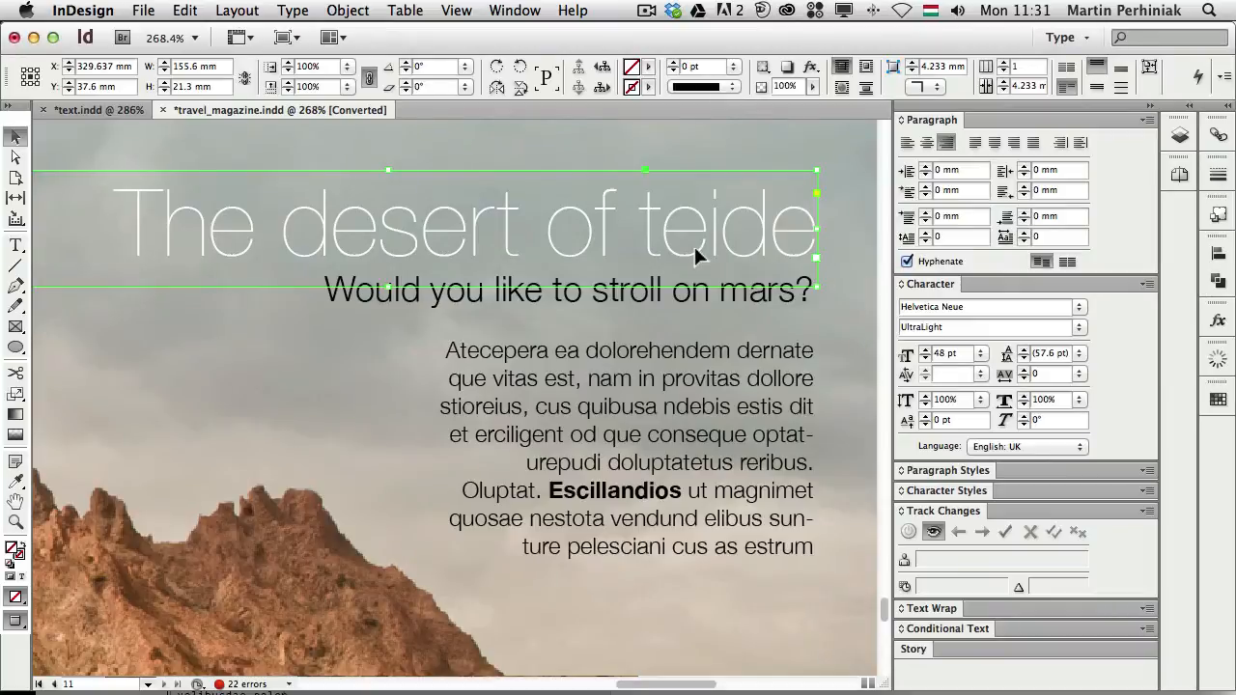
# Place the cursor in the intro text frame to remove 'ut magnimet'.
pyautogui.click(603, 493)
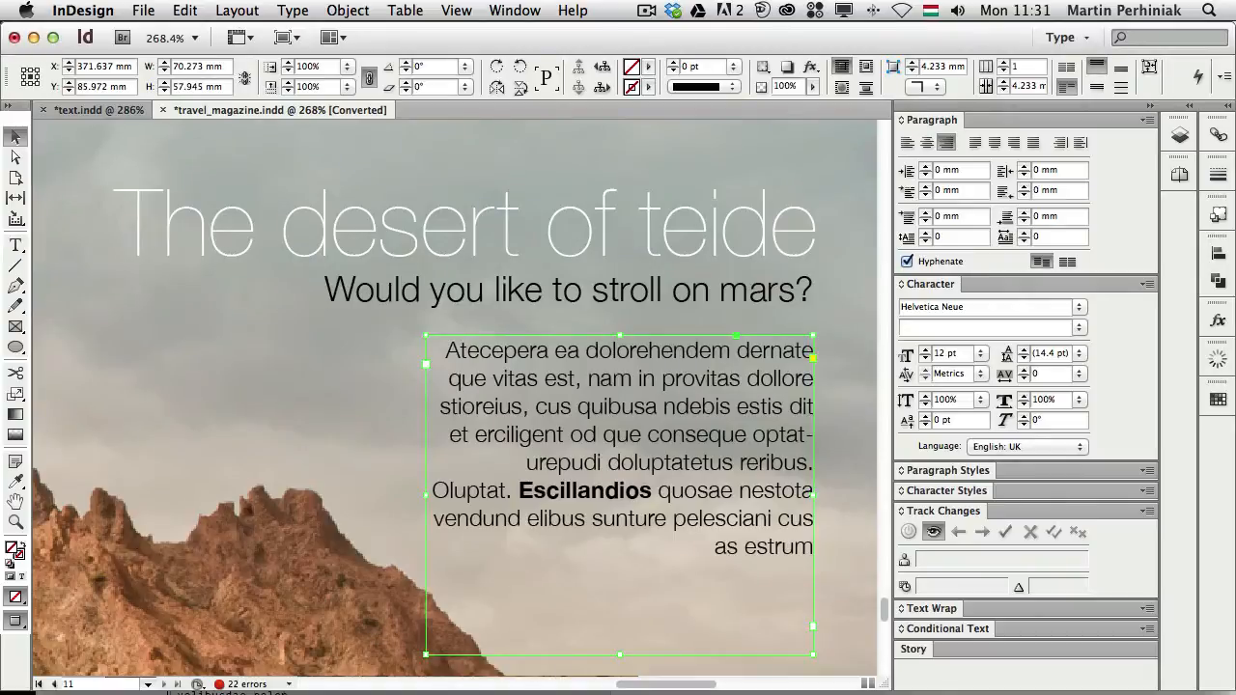
pyautogui.moveTo(703, 411)
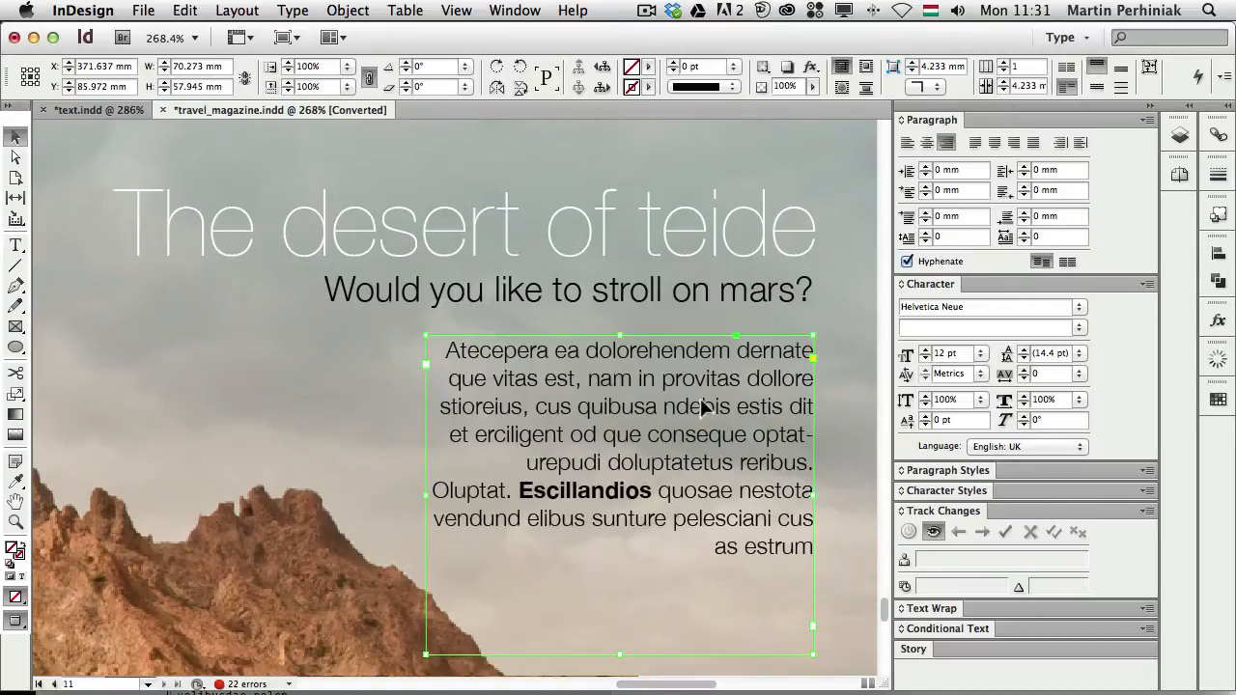
pyautogui.moveTo(642, 406)
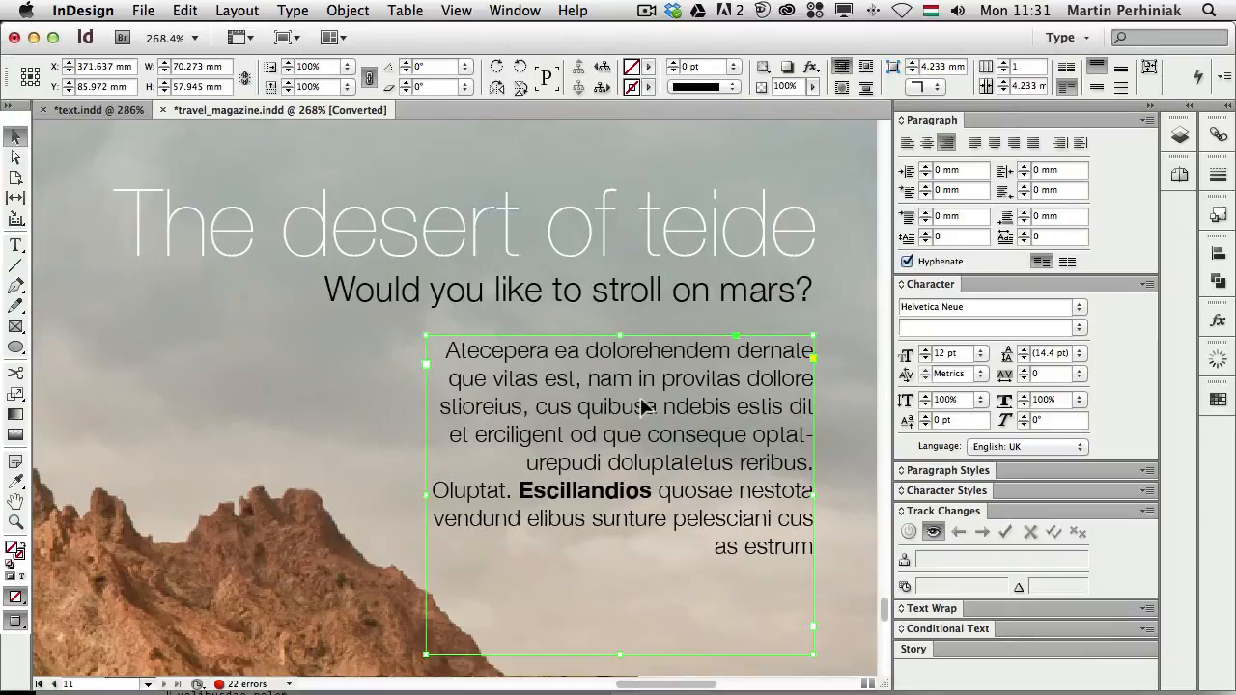
# Click into the intro paragraph to view its tracked 'ut magnimet' deletion.
pyautogui.click(15, 244)
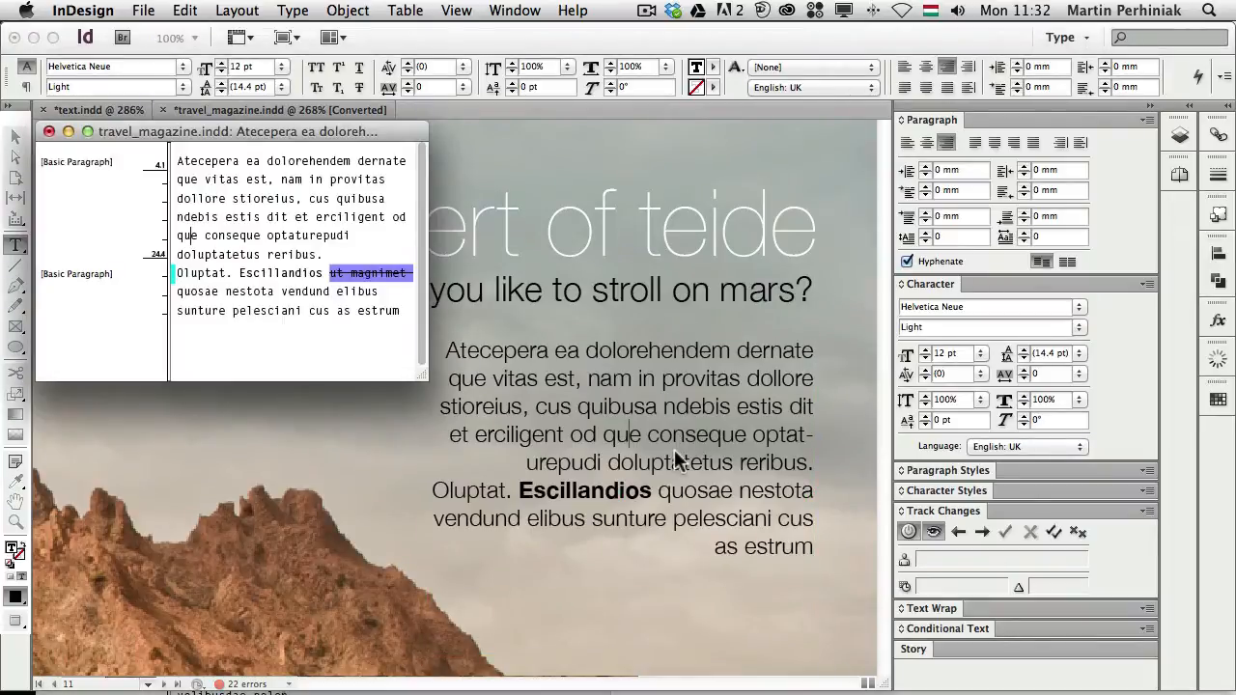
pyautogui.moveTo(411, 391)
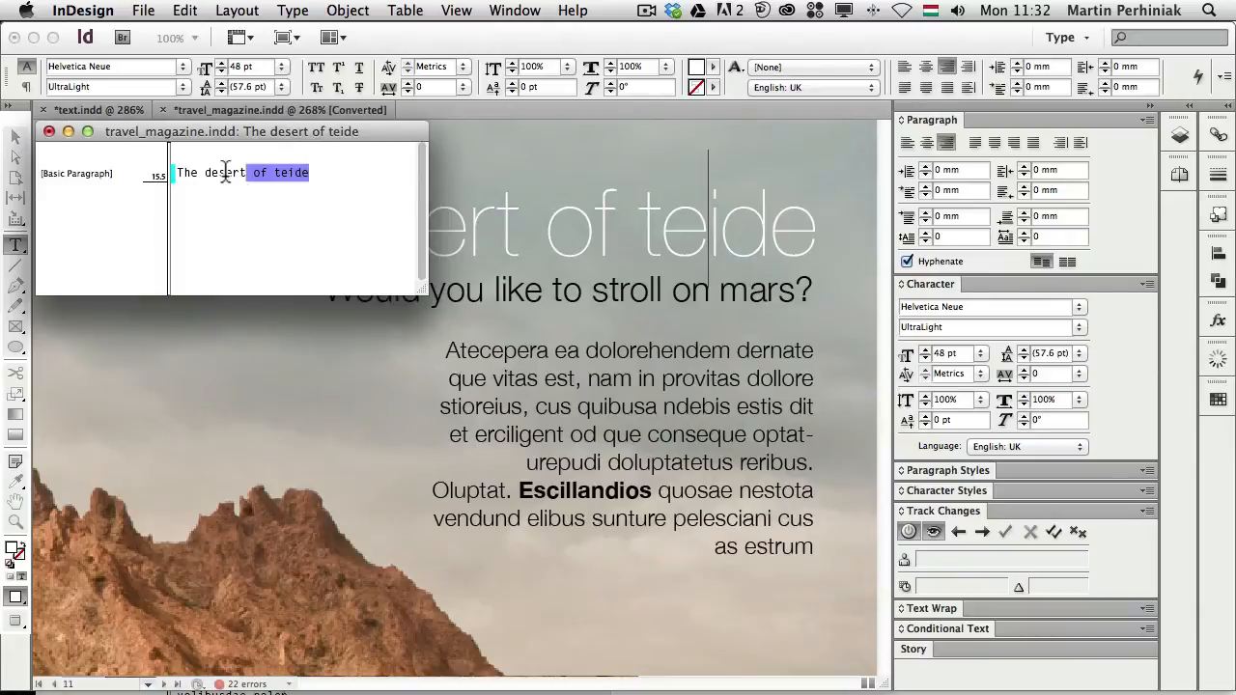
# Switch the current user to 'Reviewer' in Lime.
pyautogui.click(143, 10)
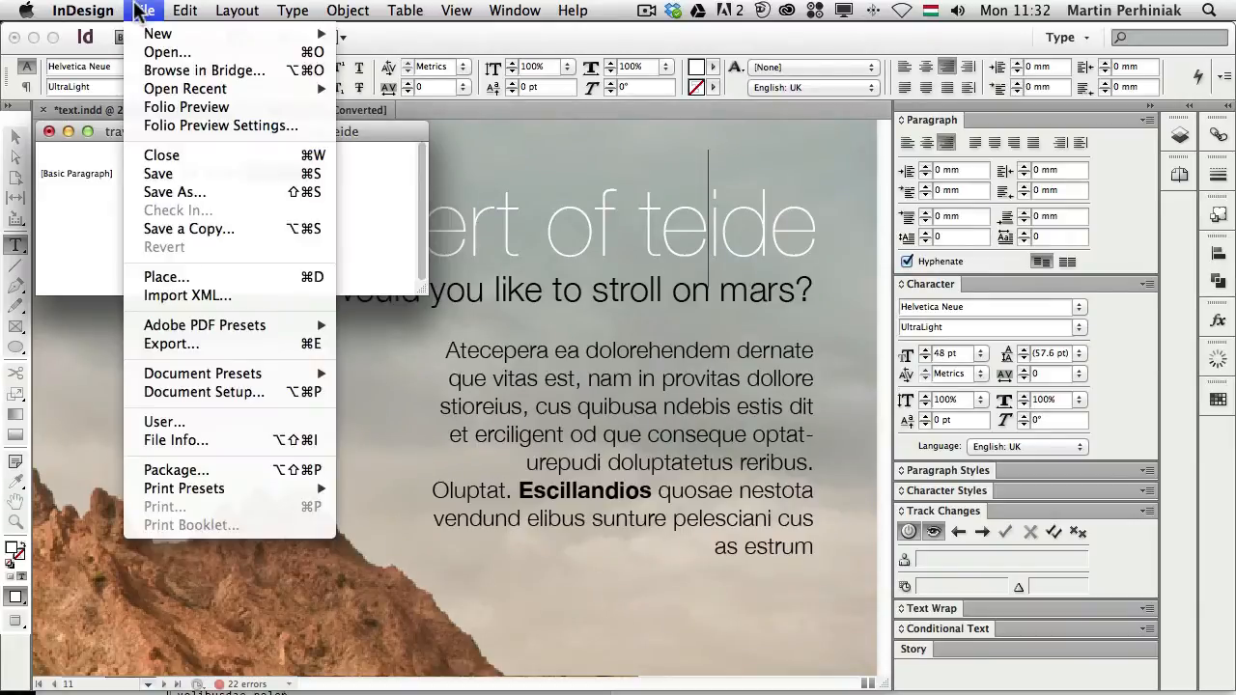
pyautogui.moveTo(175, 440)
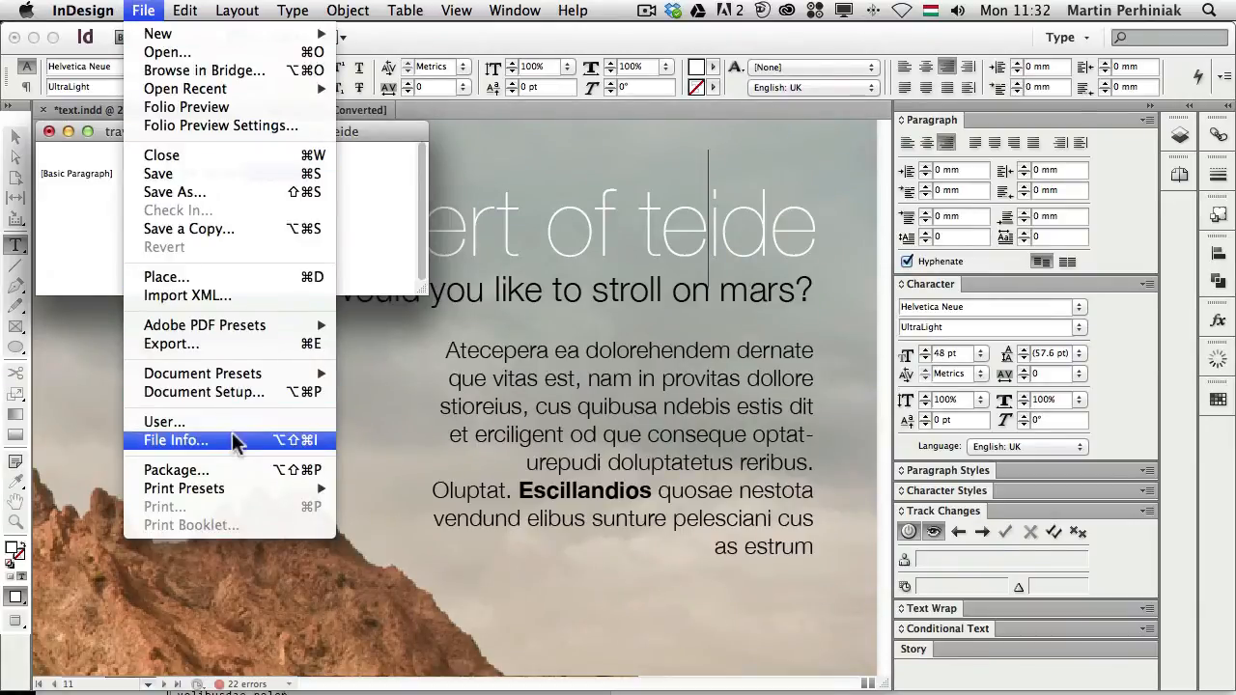
pyautogui.click(165, 421)
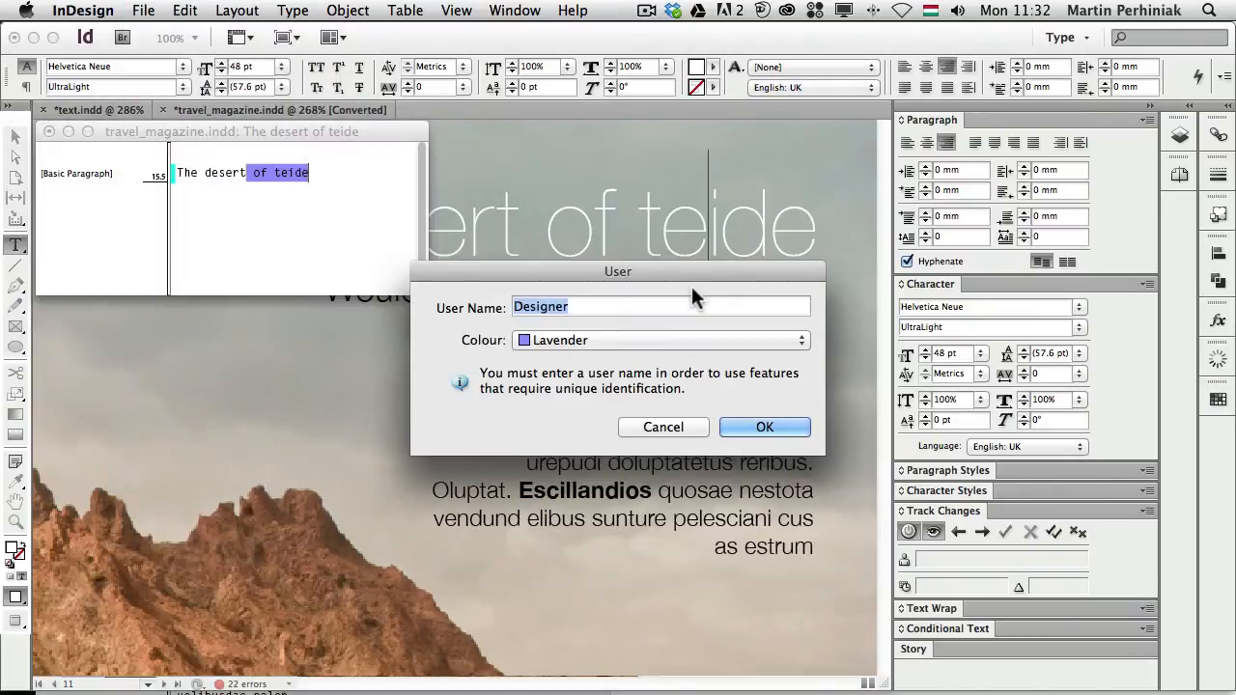
pyautogui.write('Reviewer')
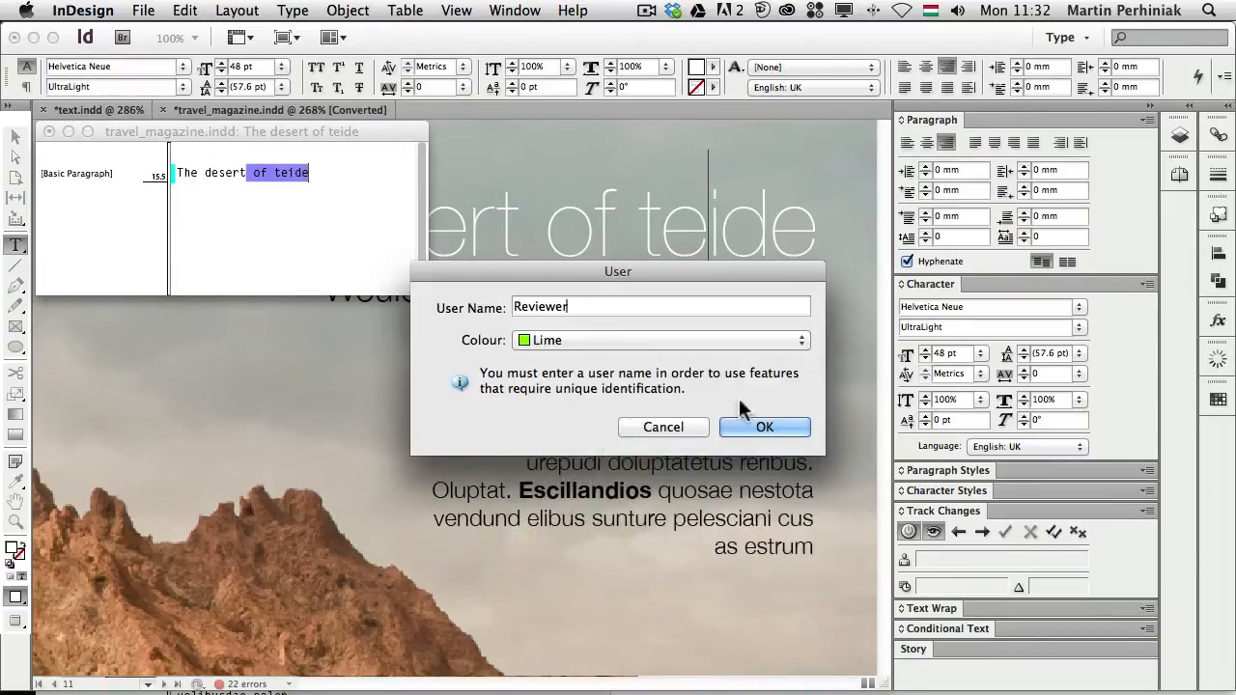
pyautogui.click(764, 427)
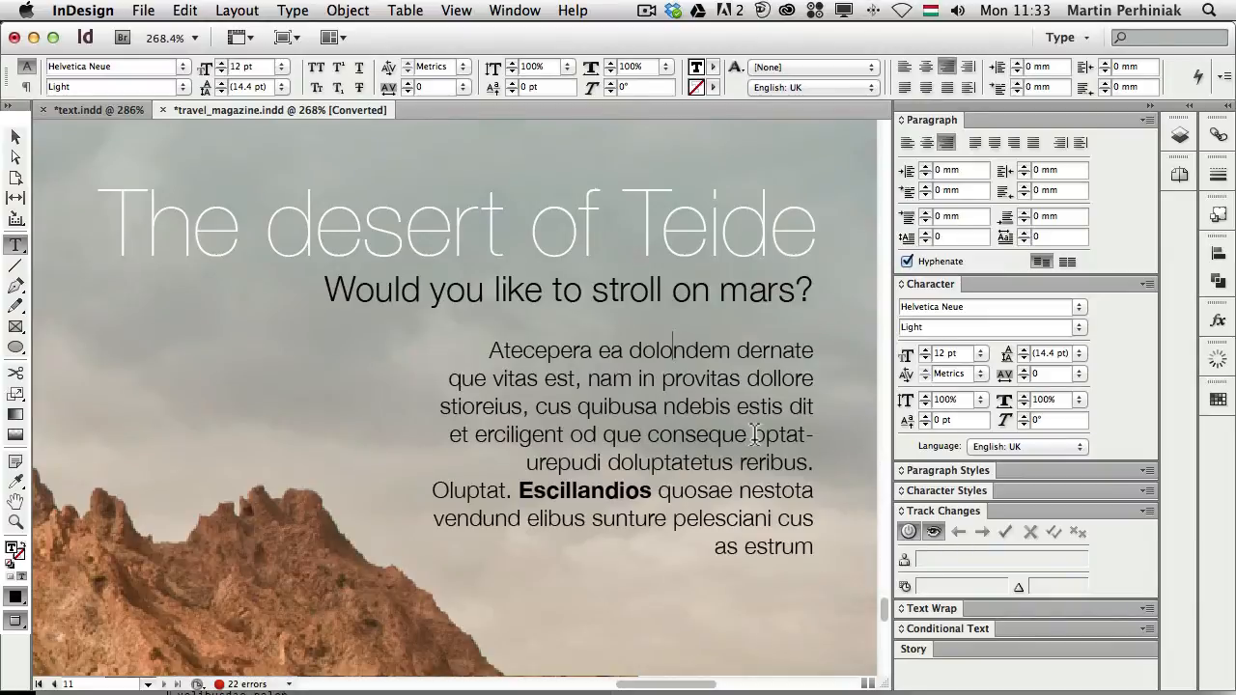
# Check the Type menu, then edit the intro to read 'nam in Provitas dollore'.
pyautogui.click(293, 11)
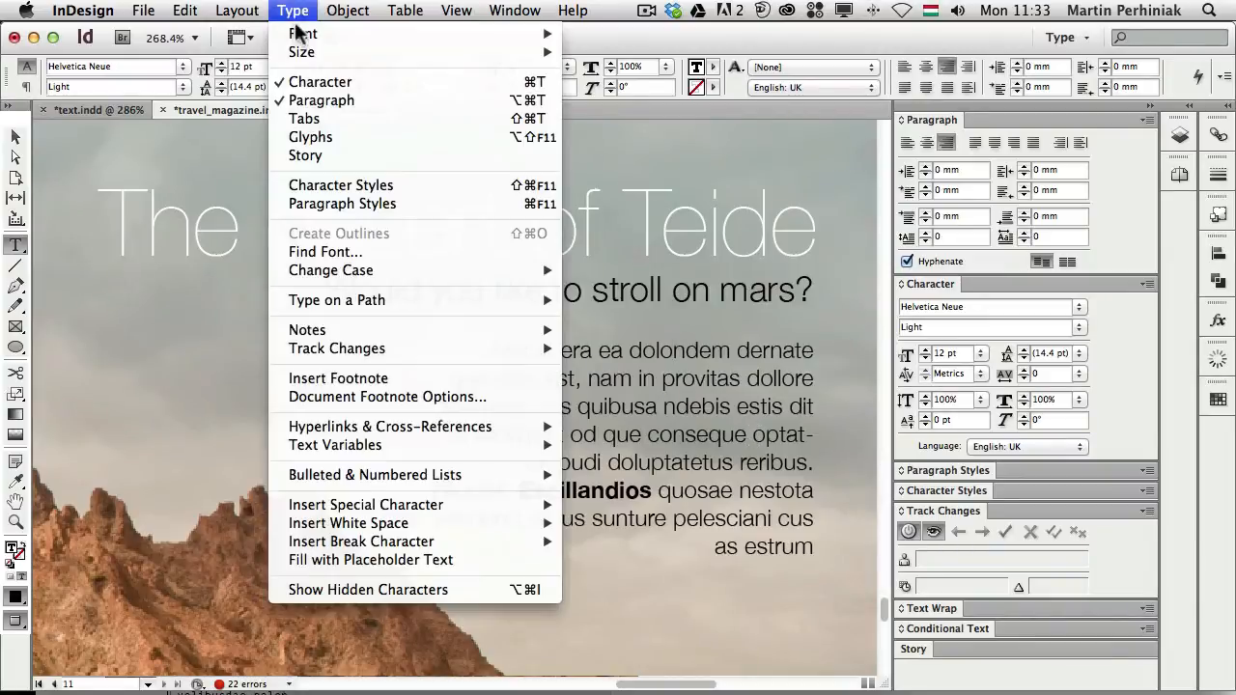
pyautogui.moveTo(371, 560)
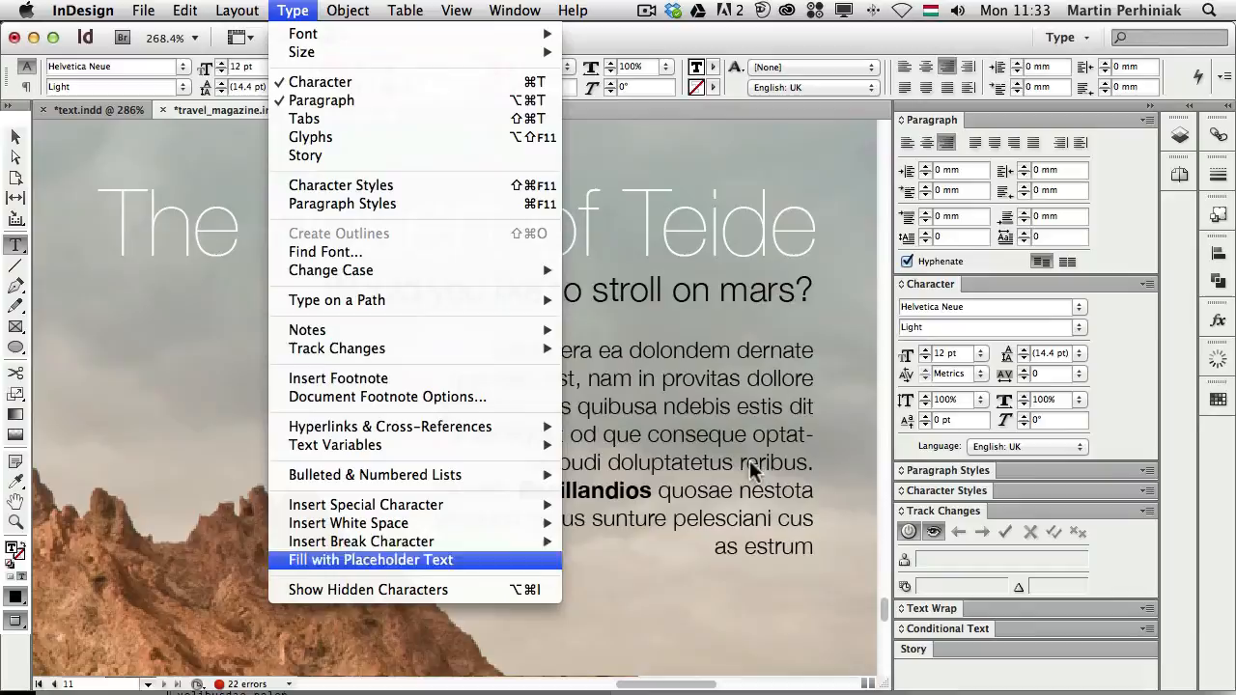
pyautogui.click(369, 560)
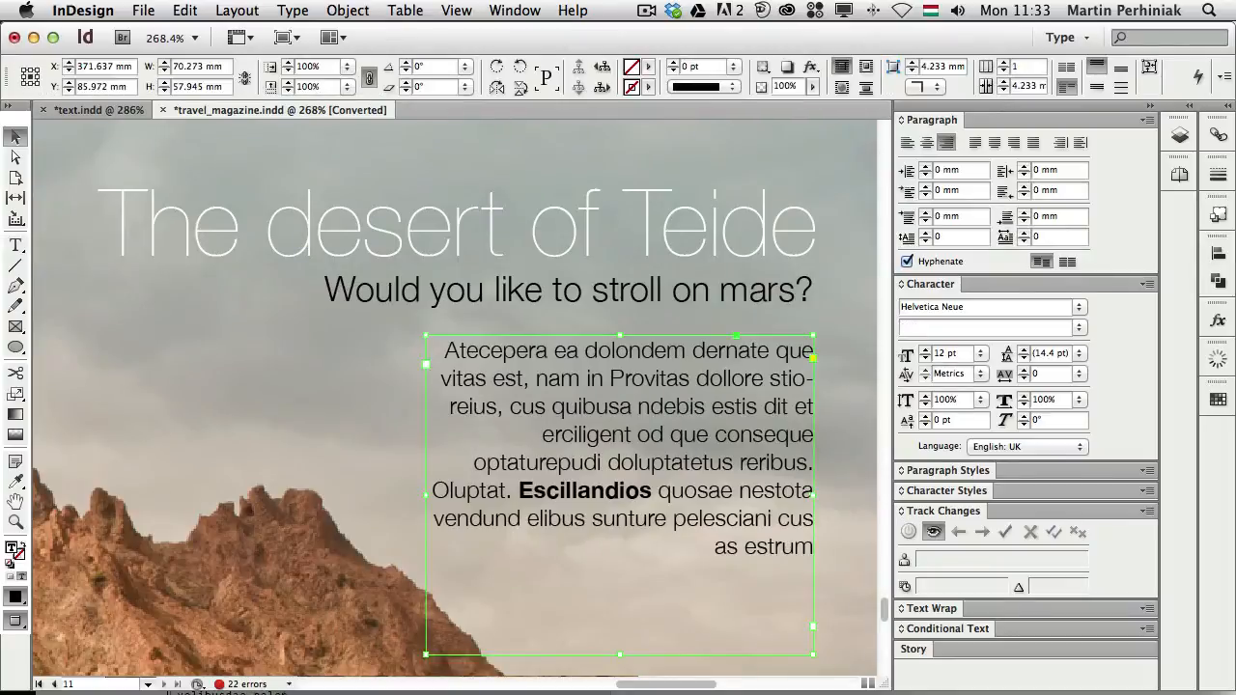
# Show the headline's tracked 'of Teide' additions, credited to Designer, in the Story Editor.
pyautogui.click(555, 440)
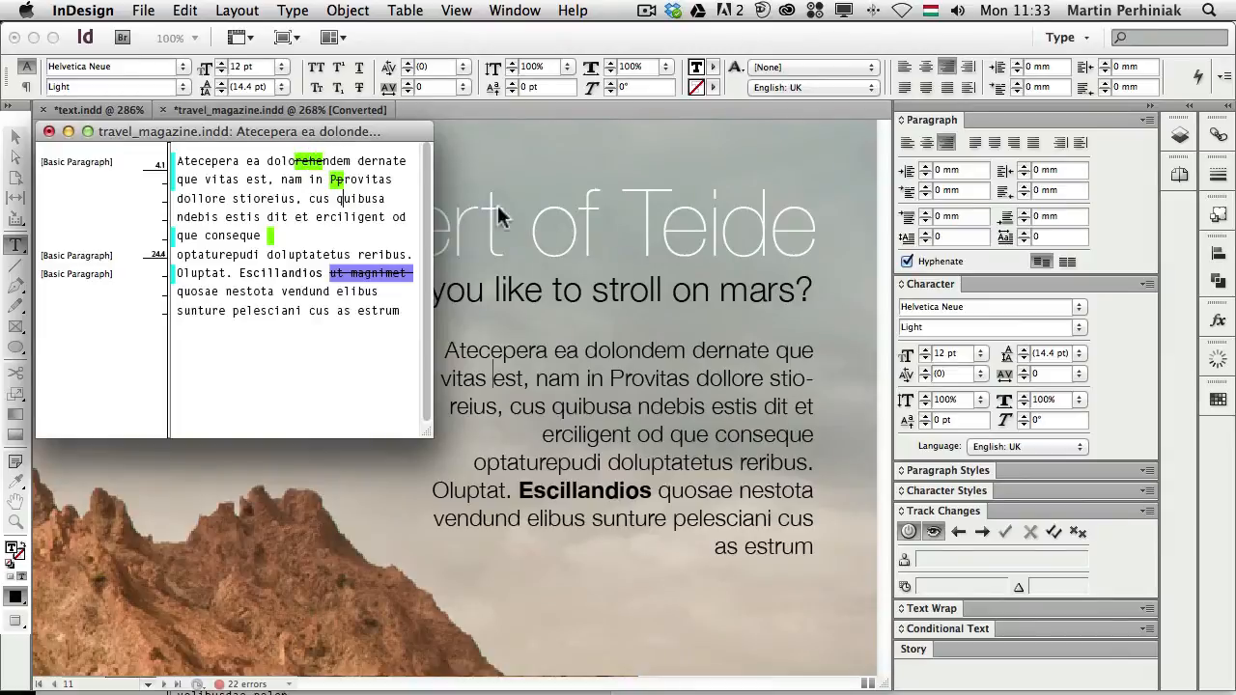
pyautogui.click(661, 227)
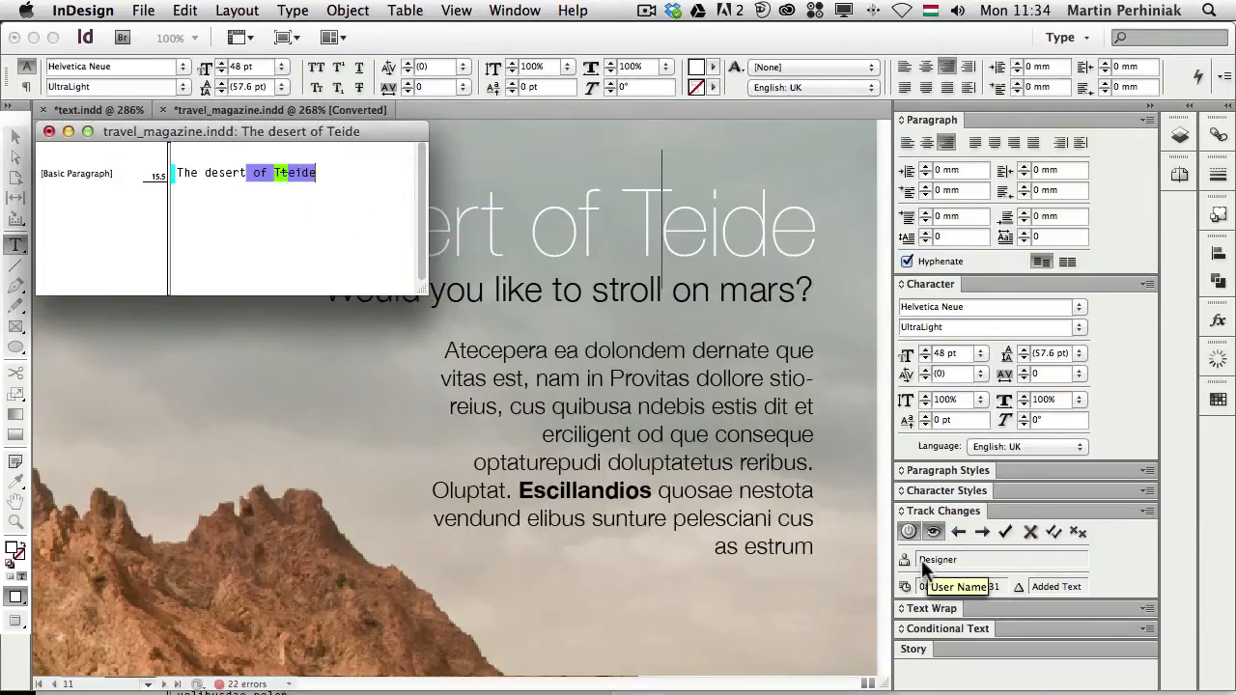
pyautogui.moveTo(956, 586)
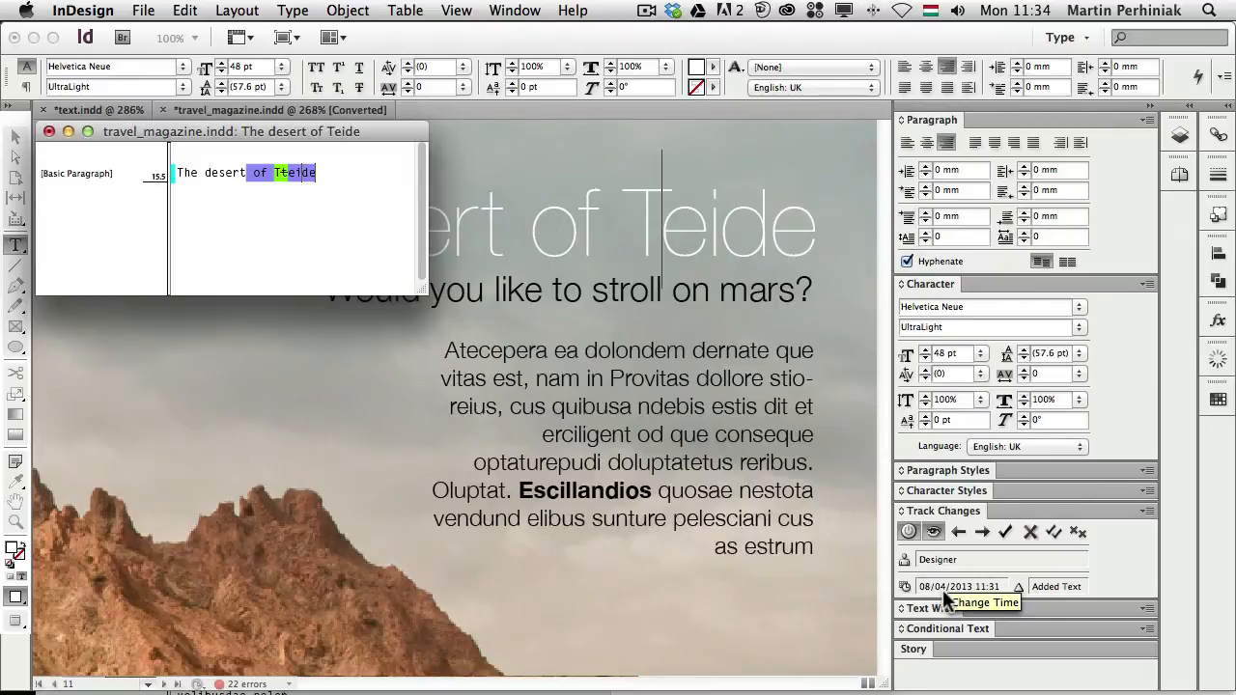
pyautogui.moveTo(1056, 586)
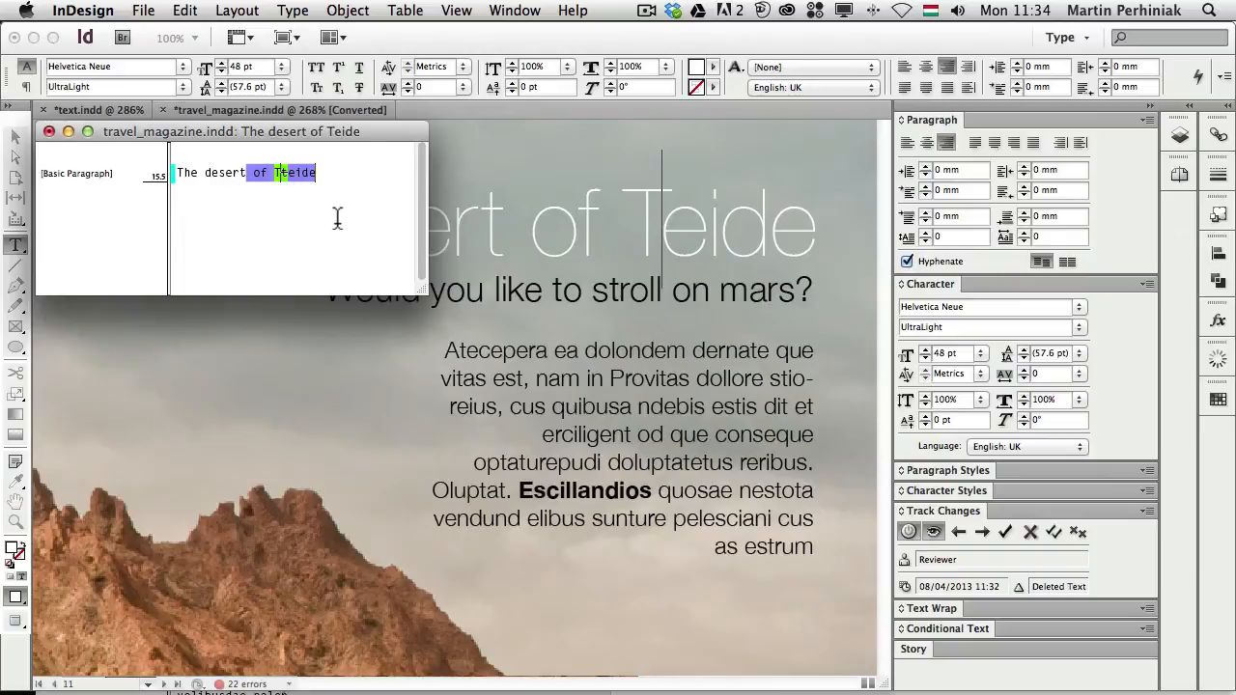
pyautogui.moveTo(944, 575)
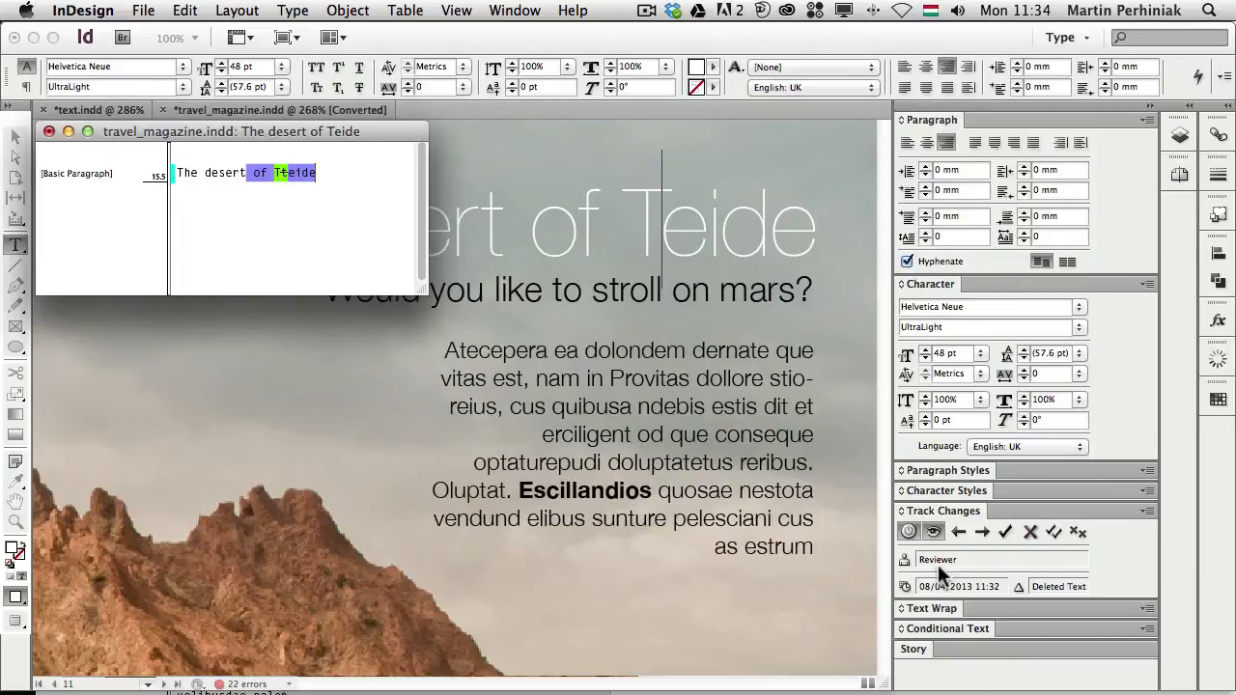
pyautogui.moveTo(922, 594)
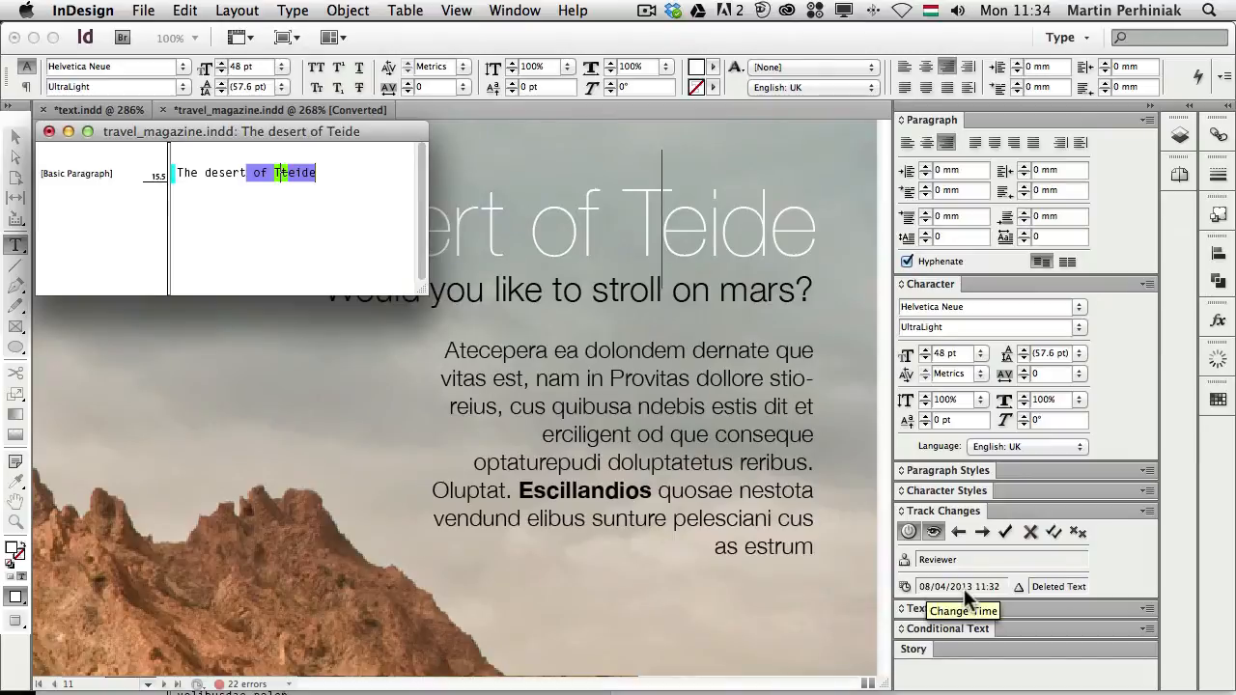
pyautogui.moveTo(1067, 597)
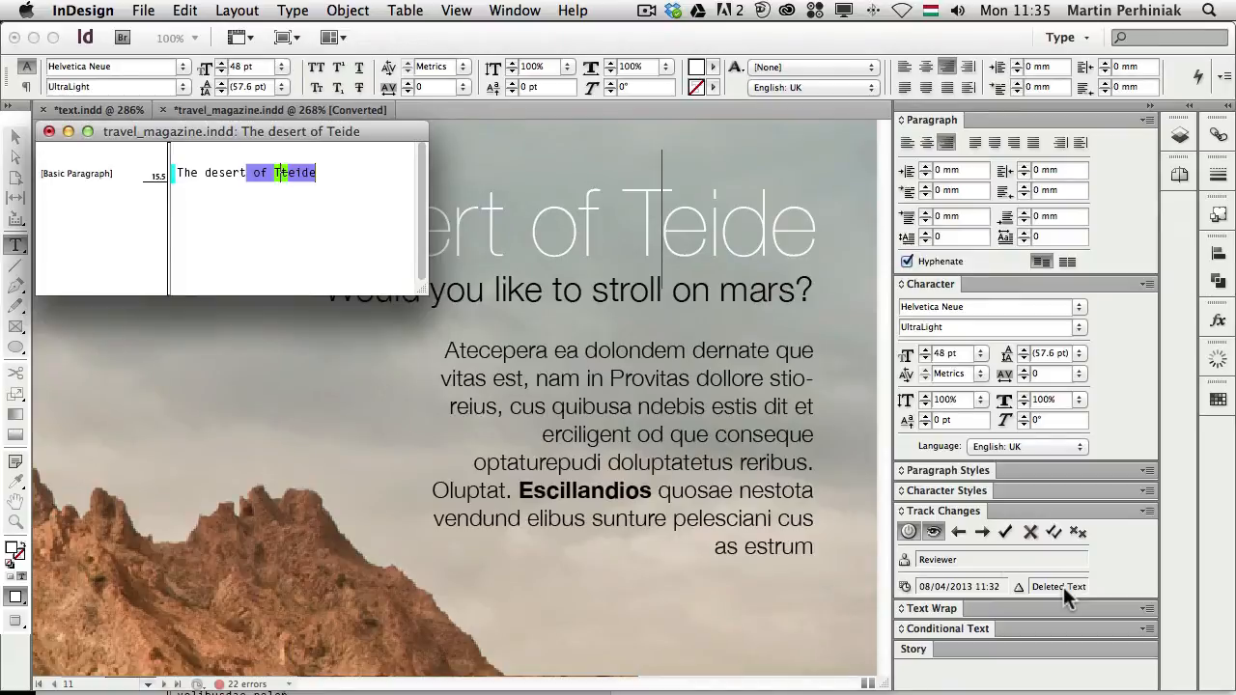
pyautogui.moveTo(982, 533)
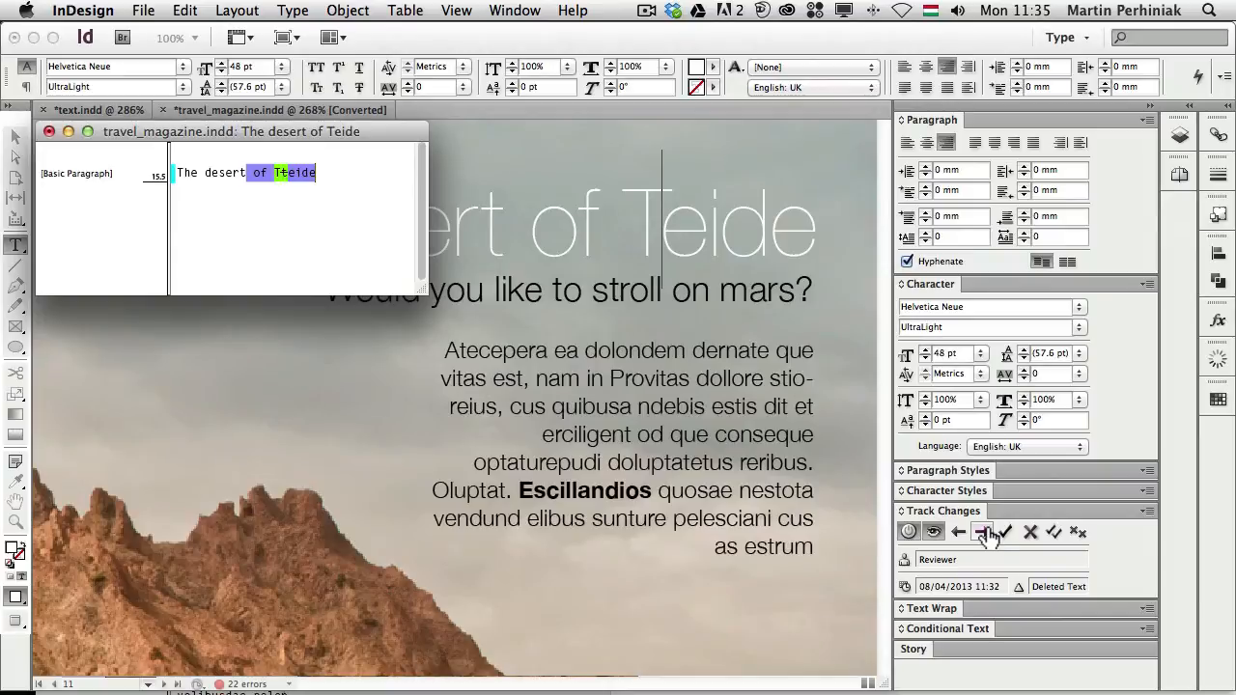
pyautogui.moveTo(1006, 532)
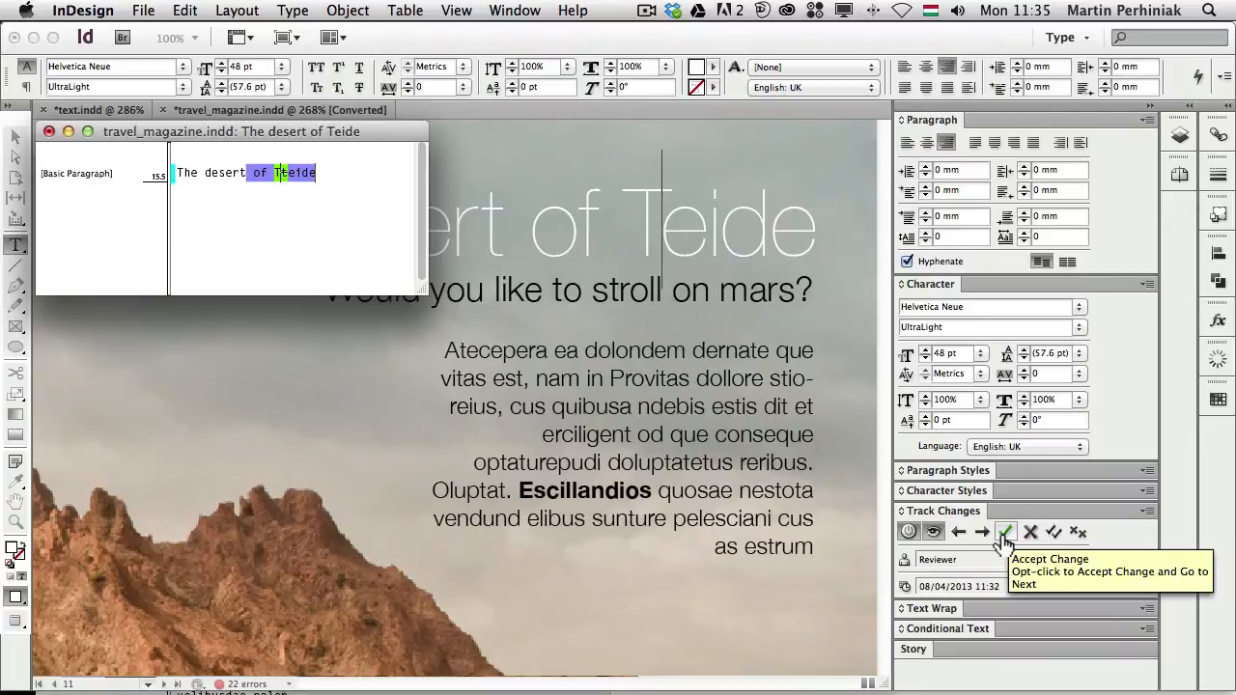
pyautogui.moveTo(1030, 532)
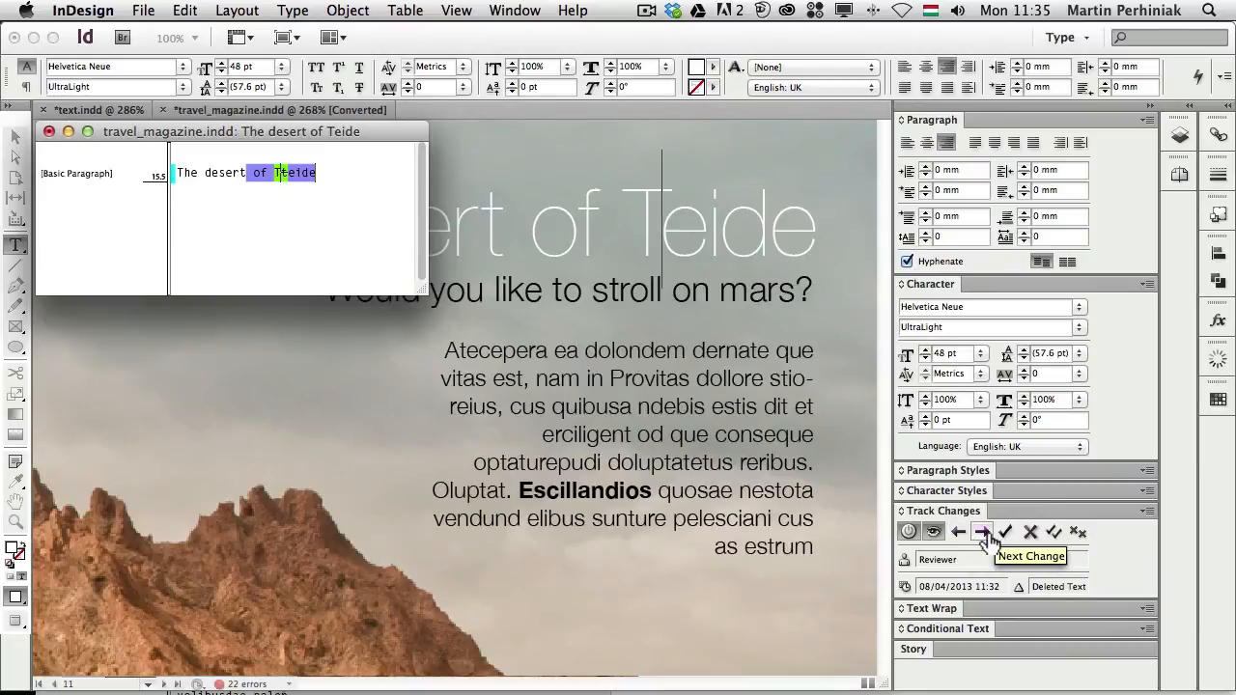
# Advance to the intro paragraph's Reviewer deletion timestamped 11:33.
pyautogui.click(983, 532)
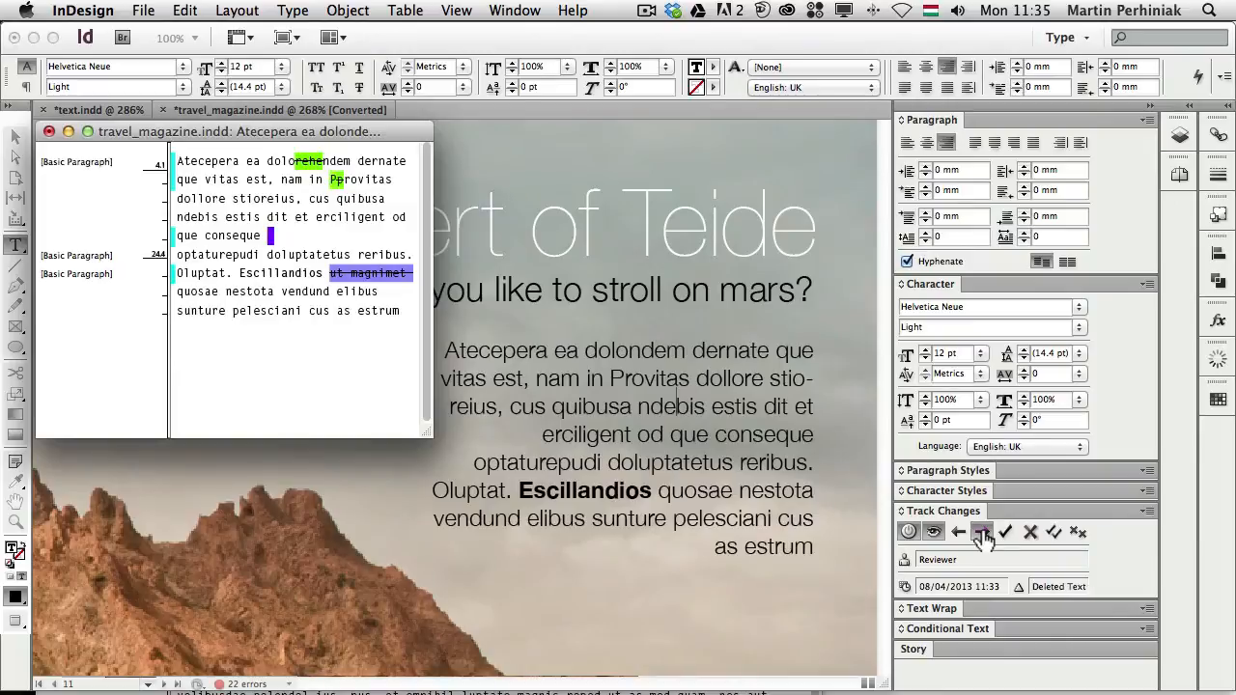
# Step forward, then back to Reviewer's 11:33 deletion inside 'dolorehendem'.
pyautogui.click(958, 532)
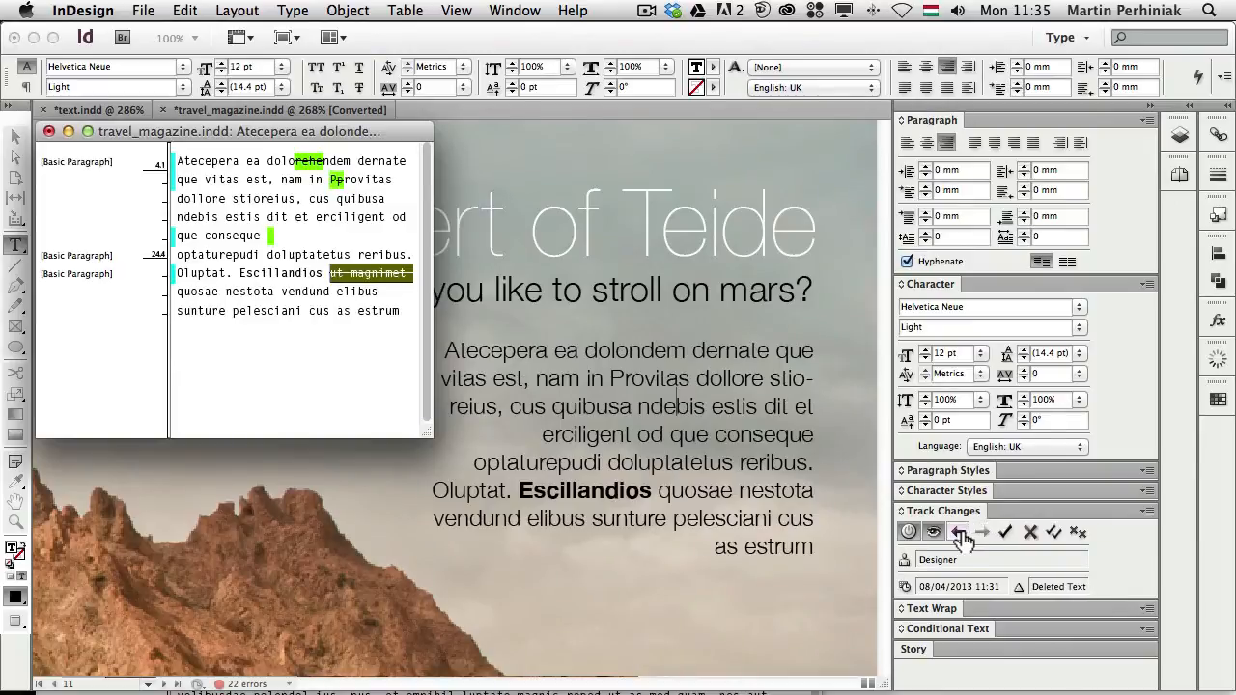
pyautogui.click(957, 532)
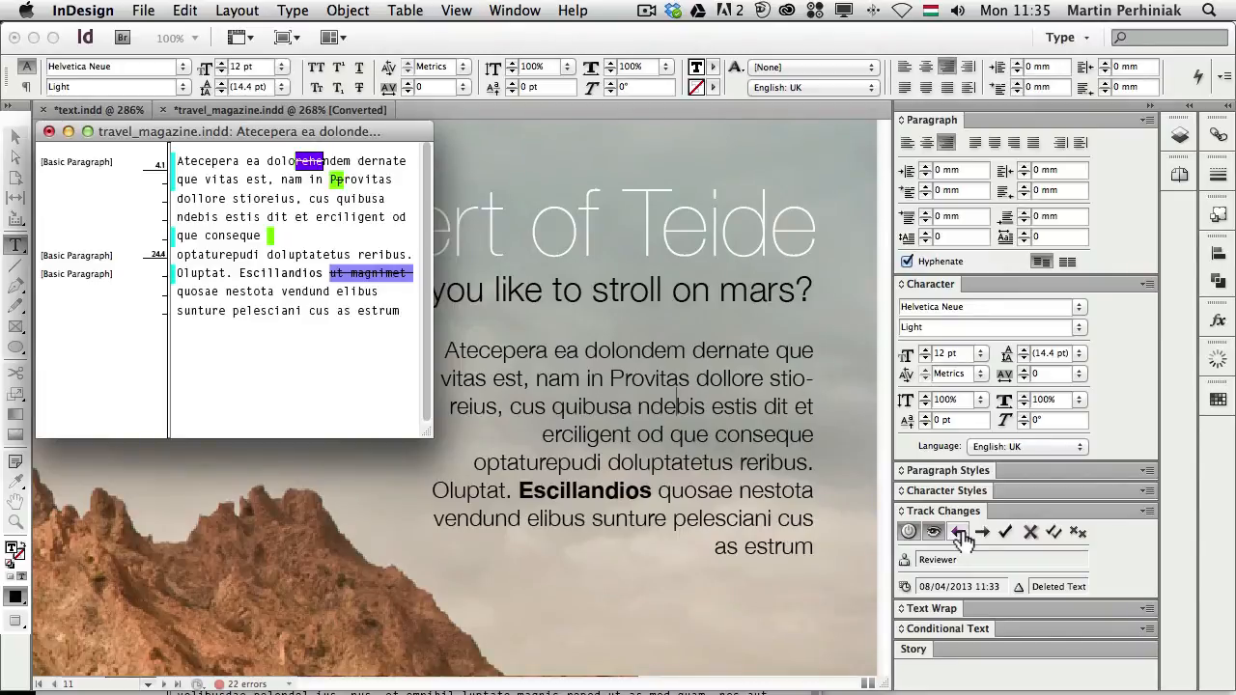
pyautogui.moveTo(1052, 532)
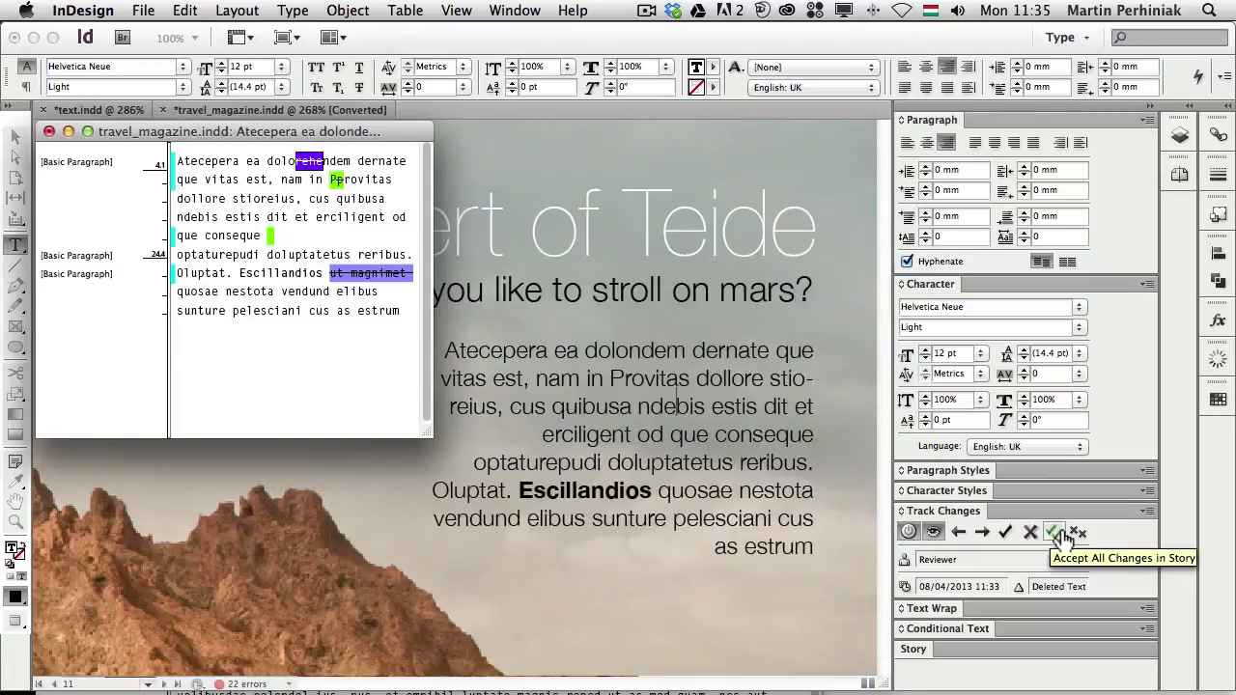
pyautogui.moveTo(1079, 532)
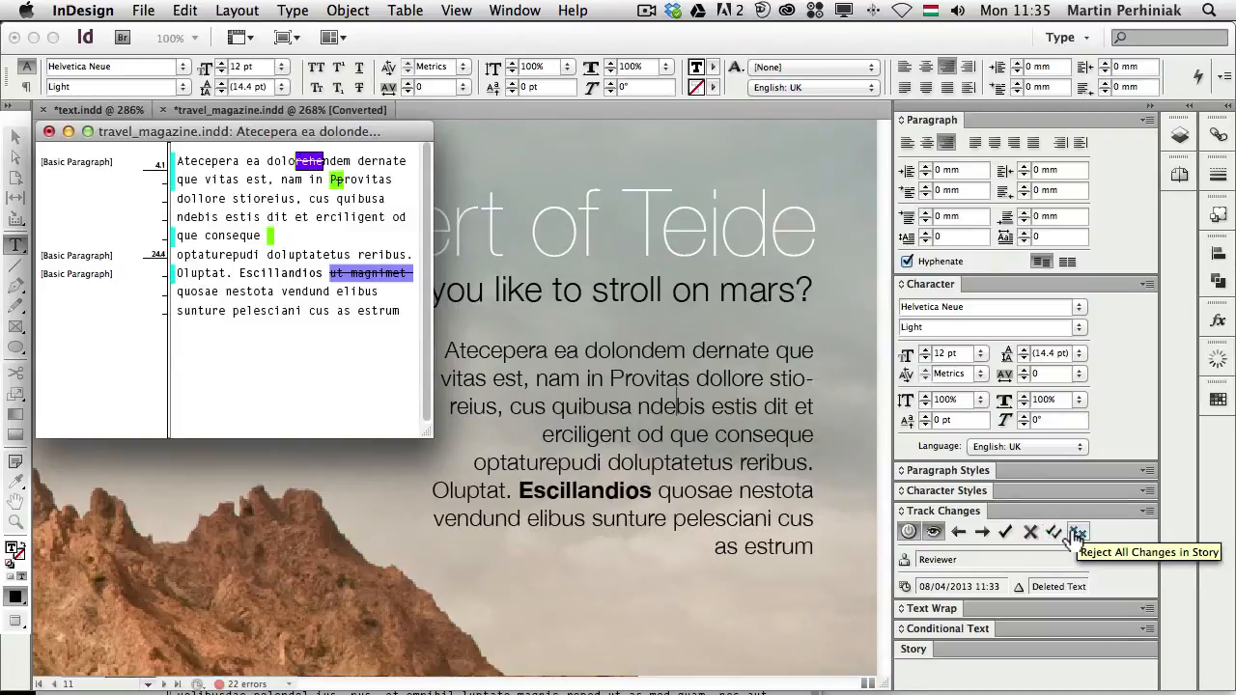
pyautogui.moveTo(1078, 532)
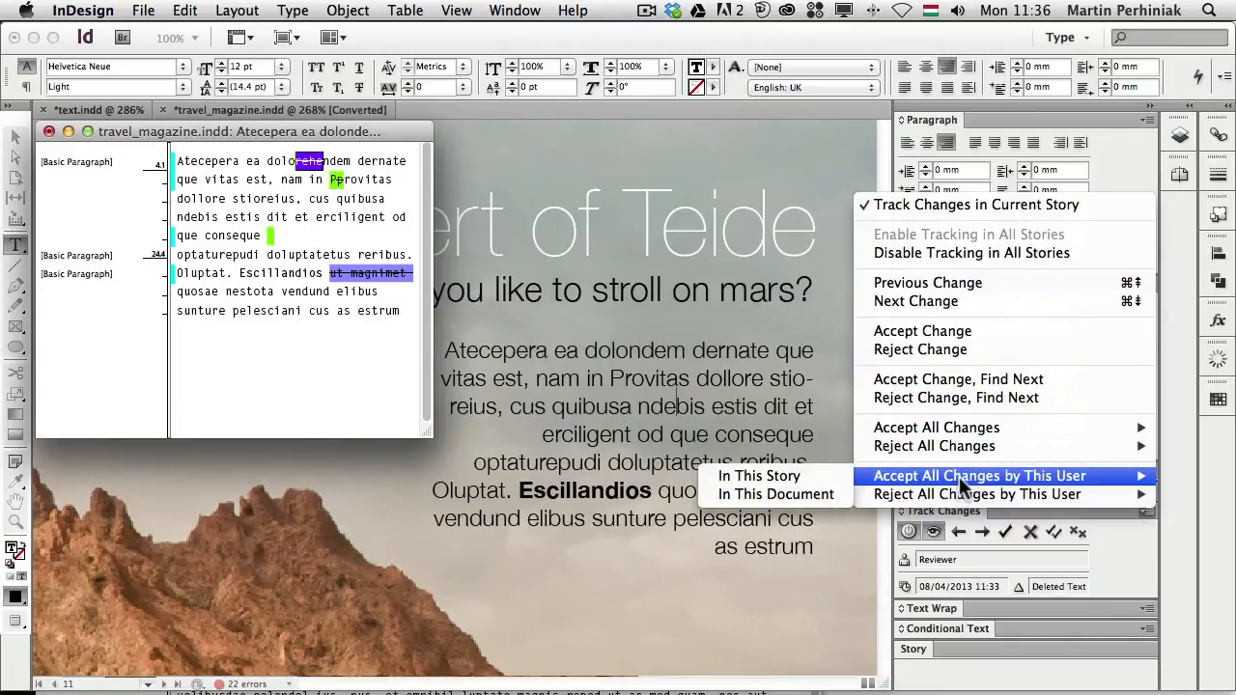
pyautogui.moveTo(775, 495)
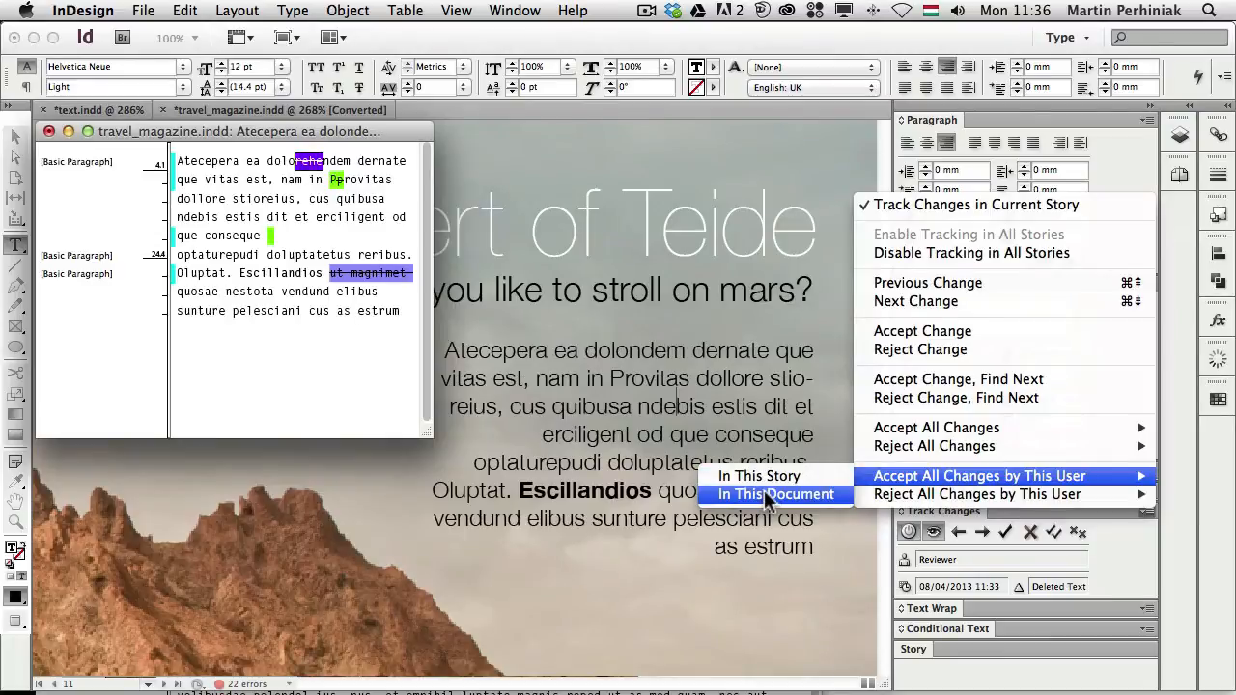
pyautogui.moveTo(976, 494)
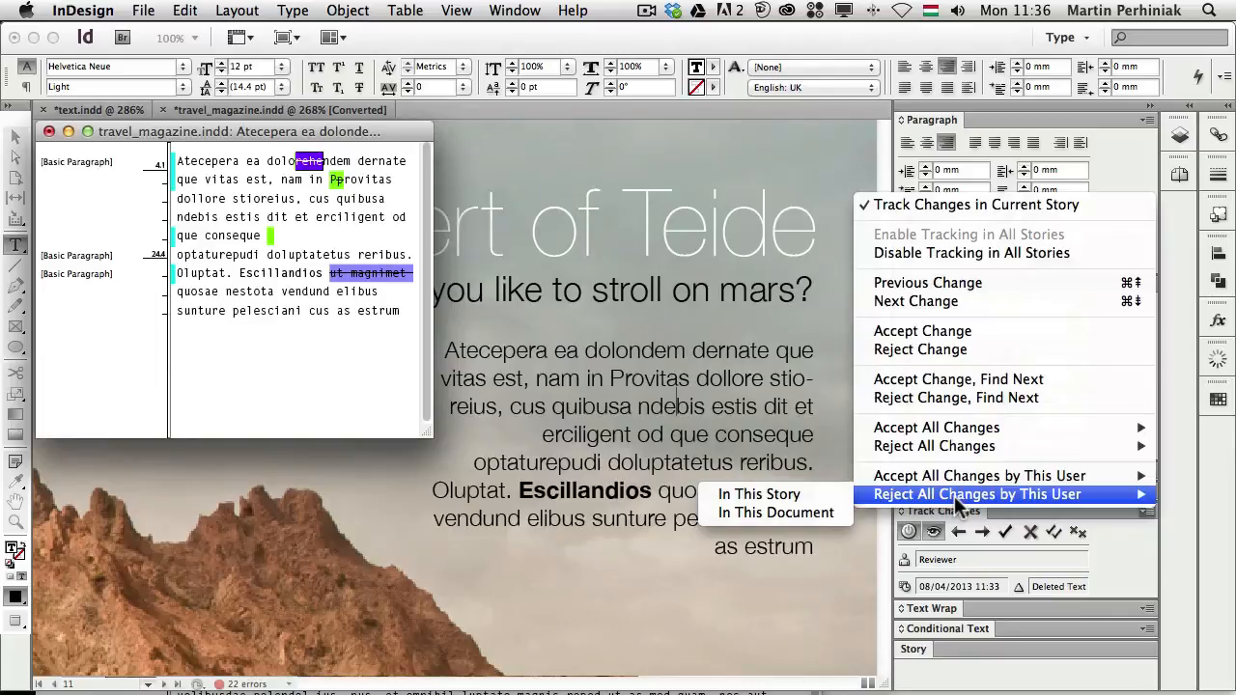
pyautogui.moveTo(773, 513)
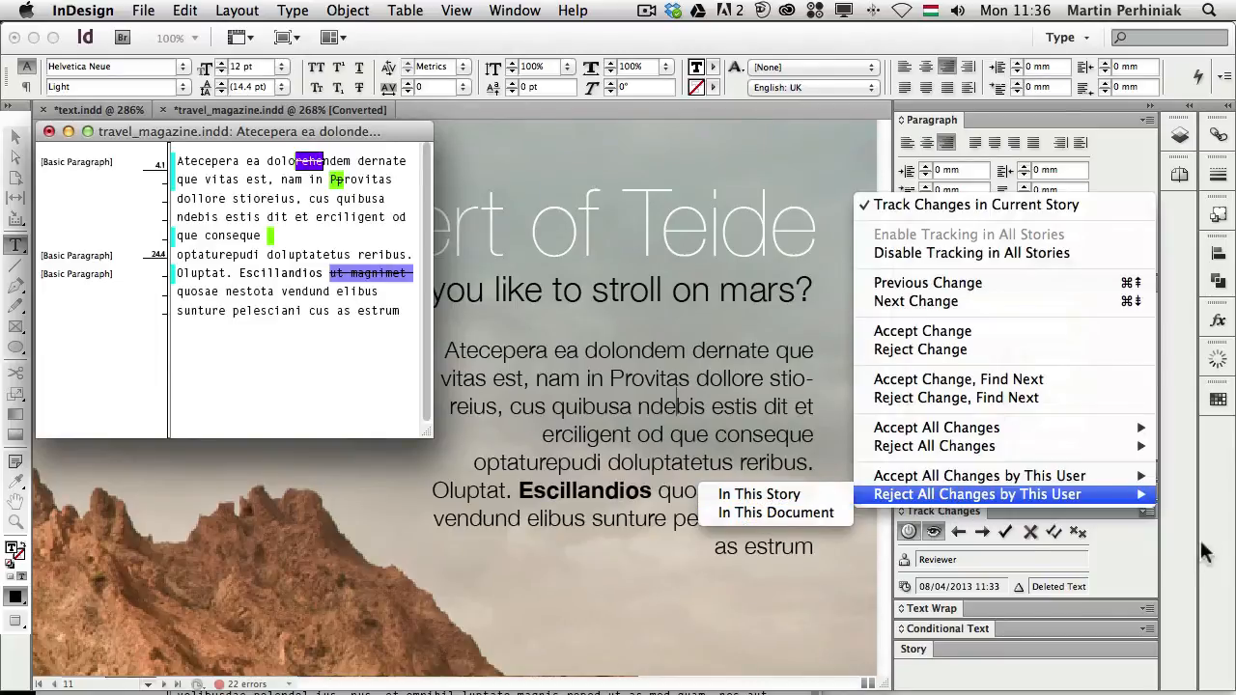
pyautogui.moveTo(971, 253)
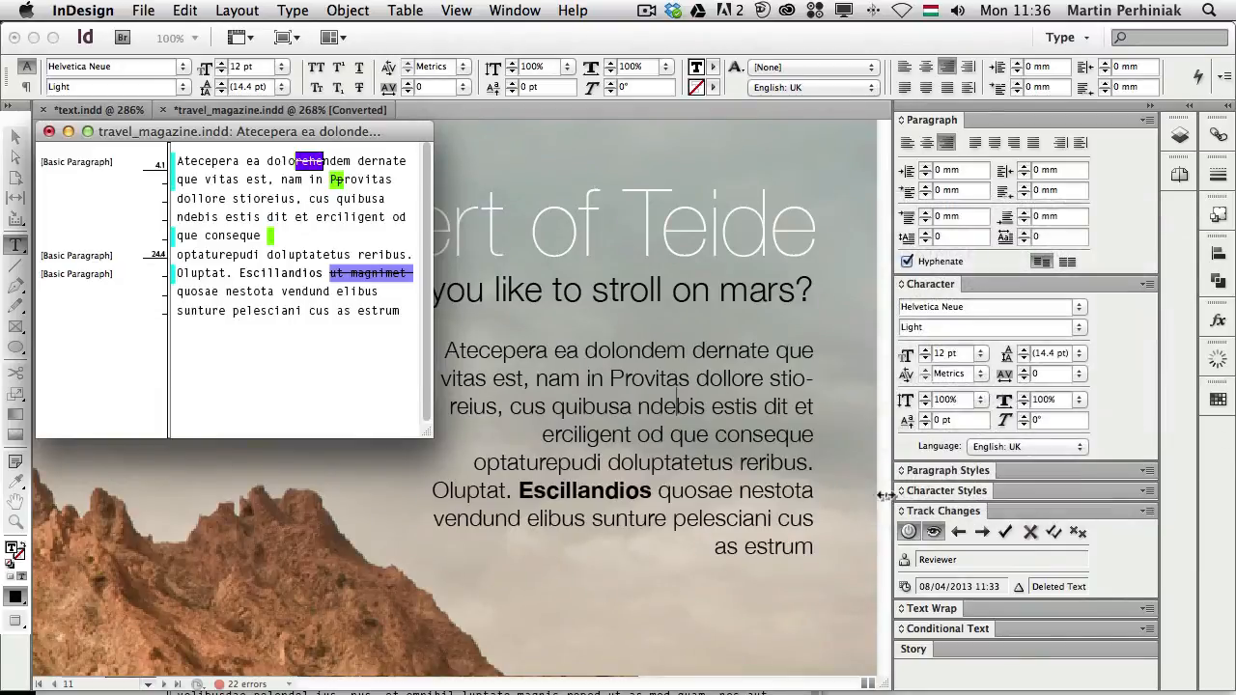
pyautogui.moveTo(908, 532)
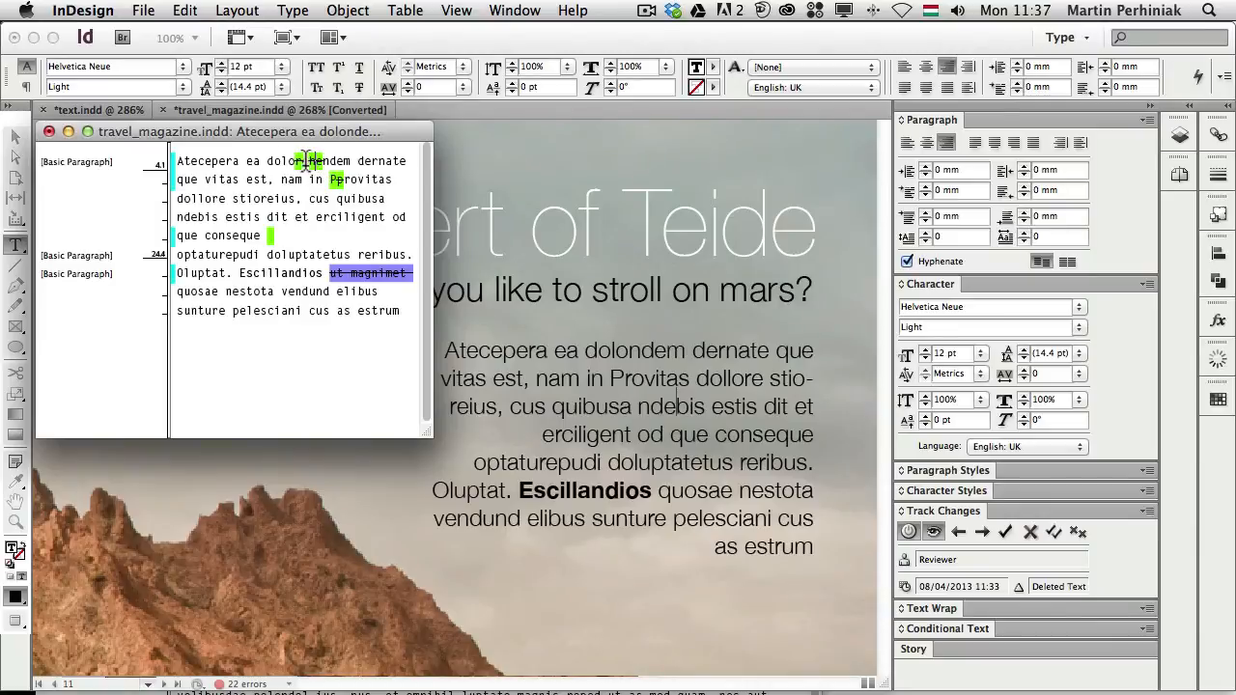
pyautogui.moveTo(1006, 532)
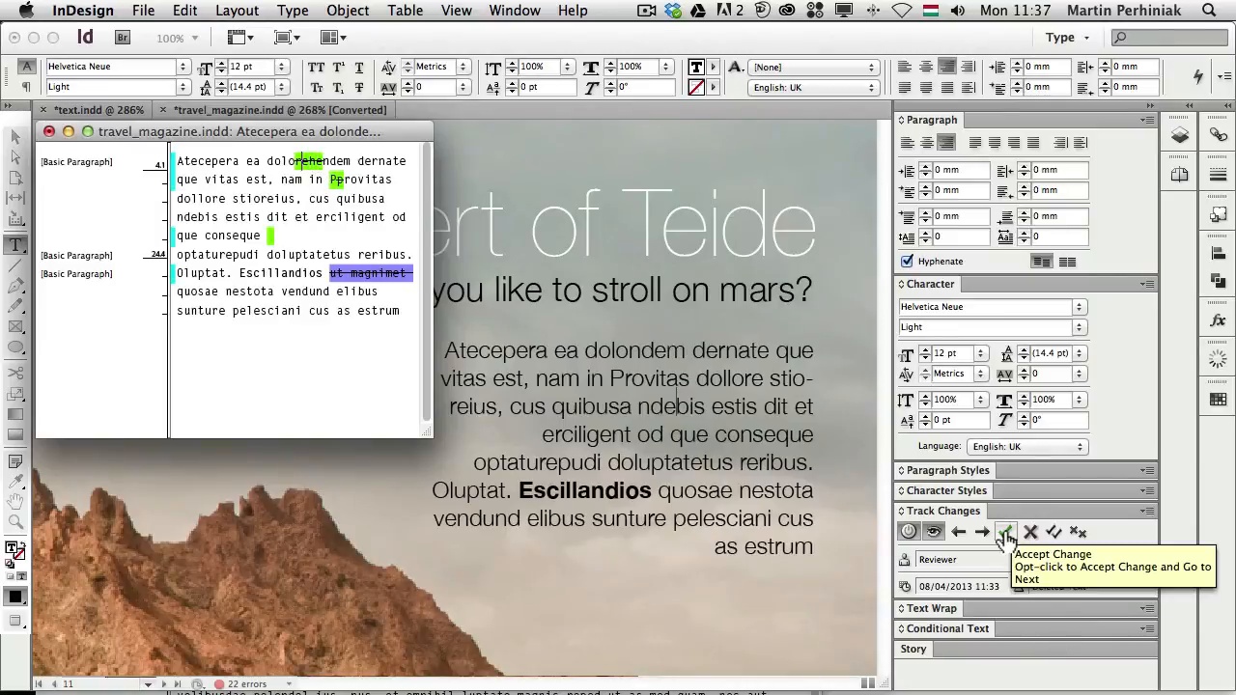
# Accept the reviewer's deletion so the intro reads 'dolondem', then place the cursor in the body text.
pyautogui.click(1006, 532)
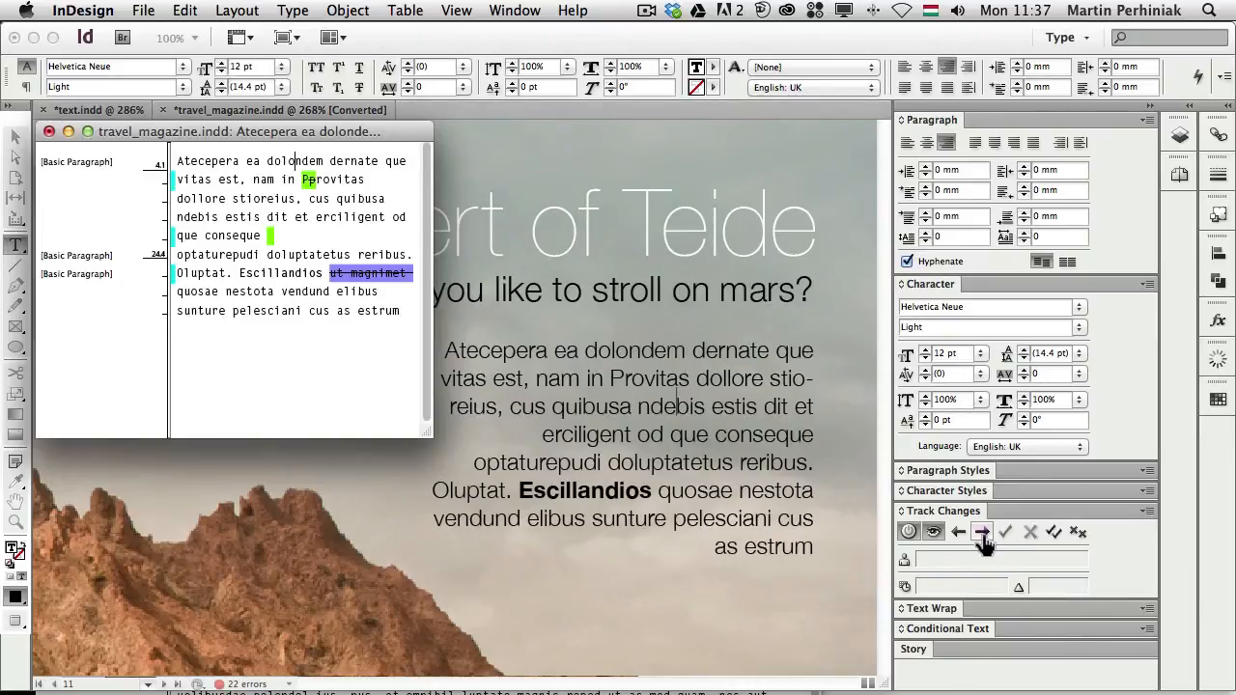
pyautogui.click(982, 532)
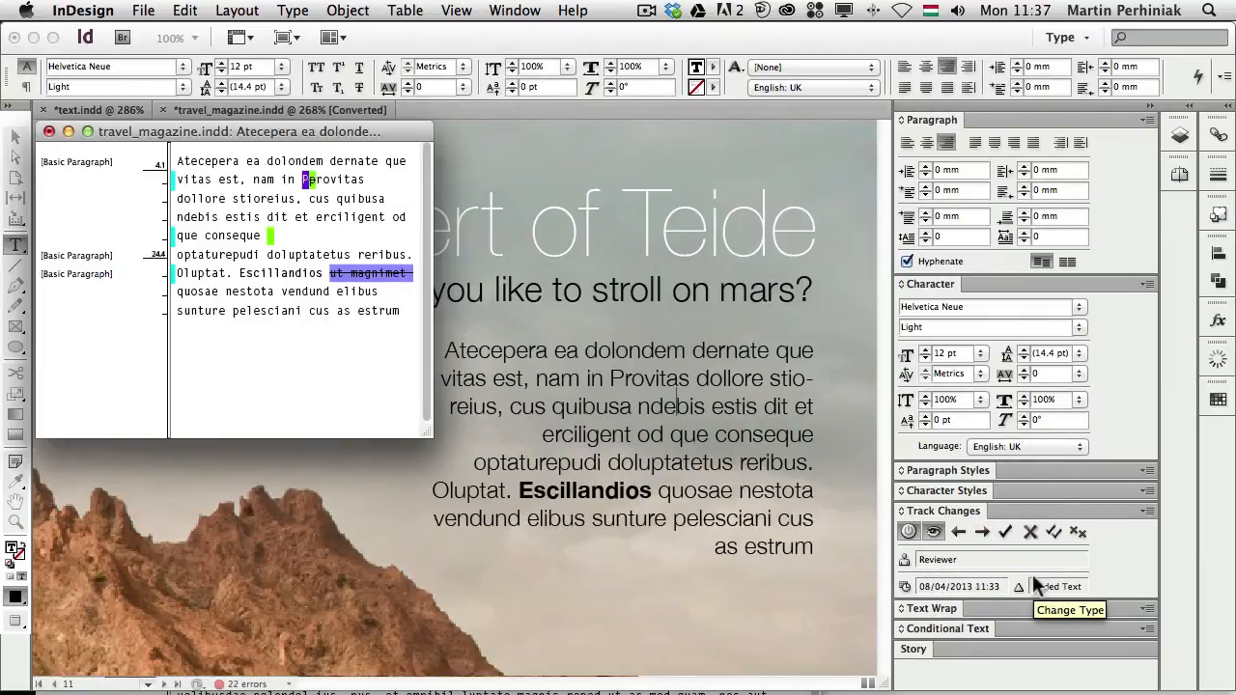
pyautogui.moveTo(1005, 532)
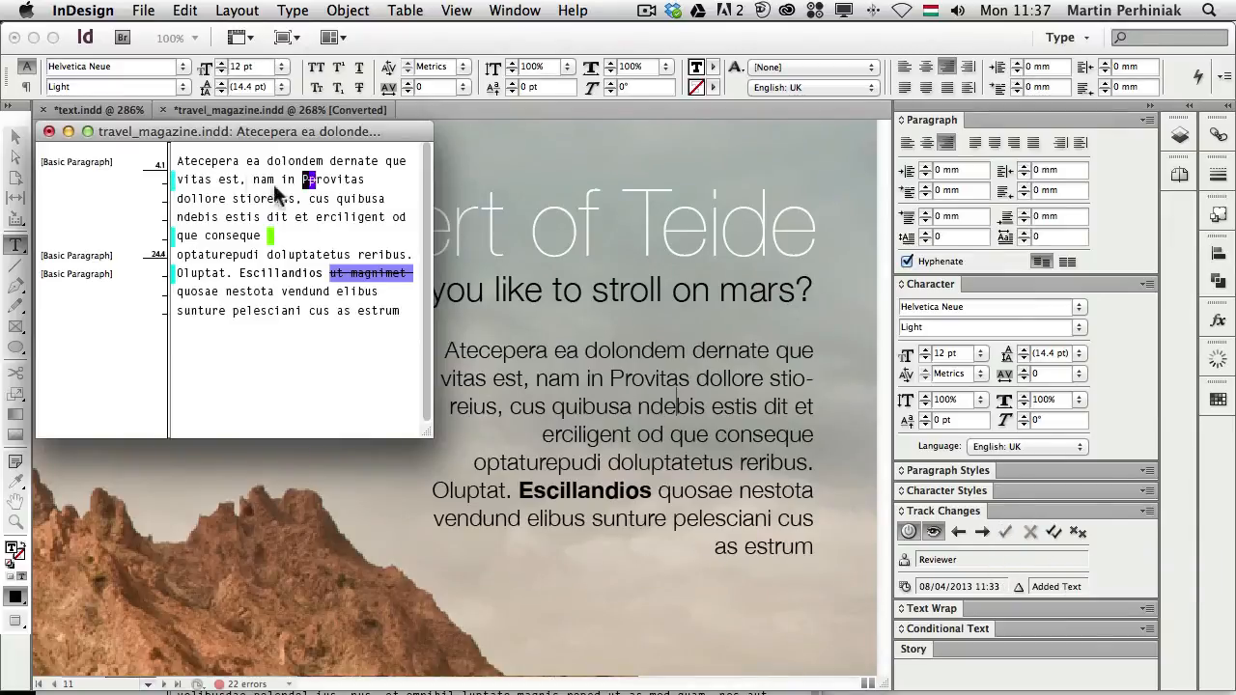
pyautogui.click(1054, 532)
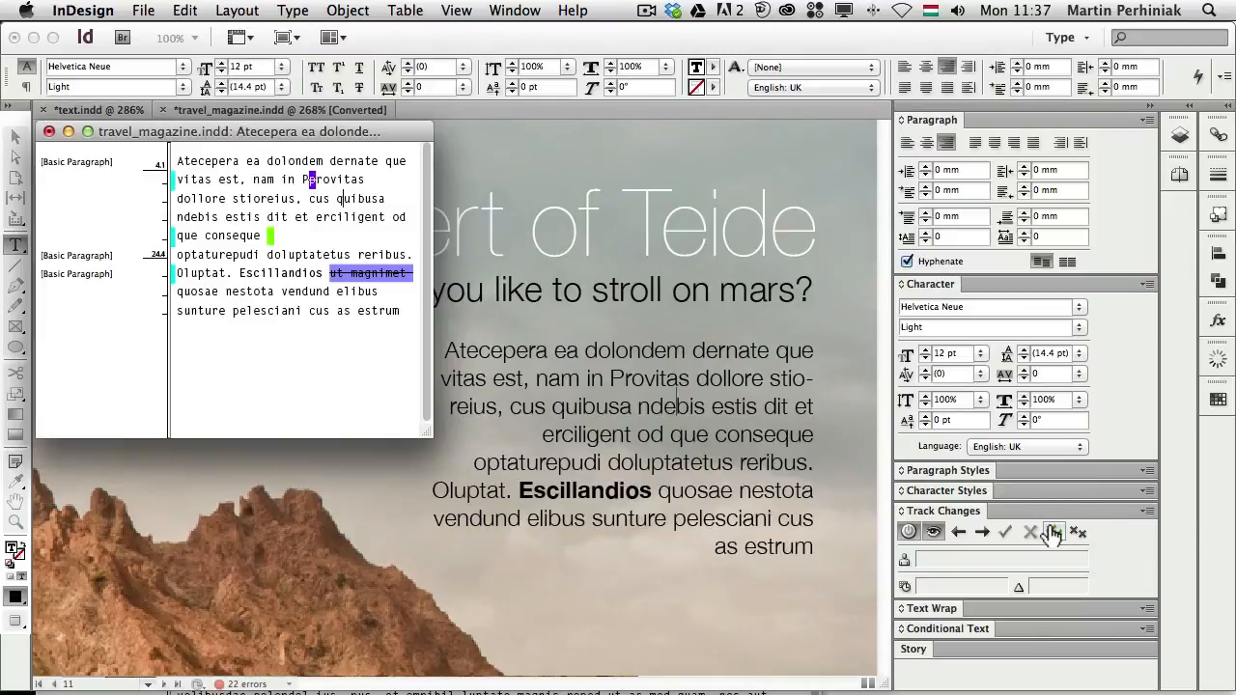
# Accept all remaining changes in the intro story and confirm the warning.
pyautogui.click(1053, 532)
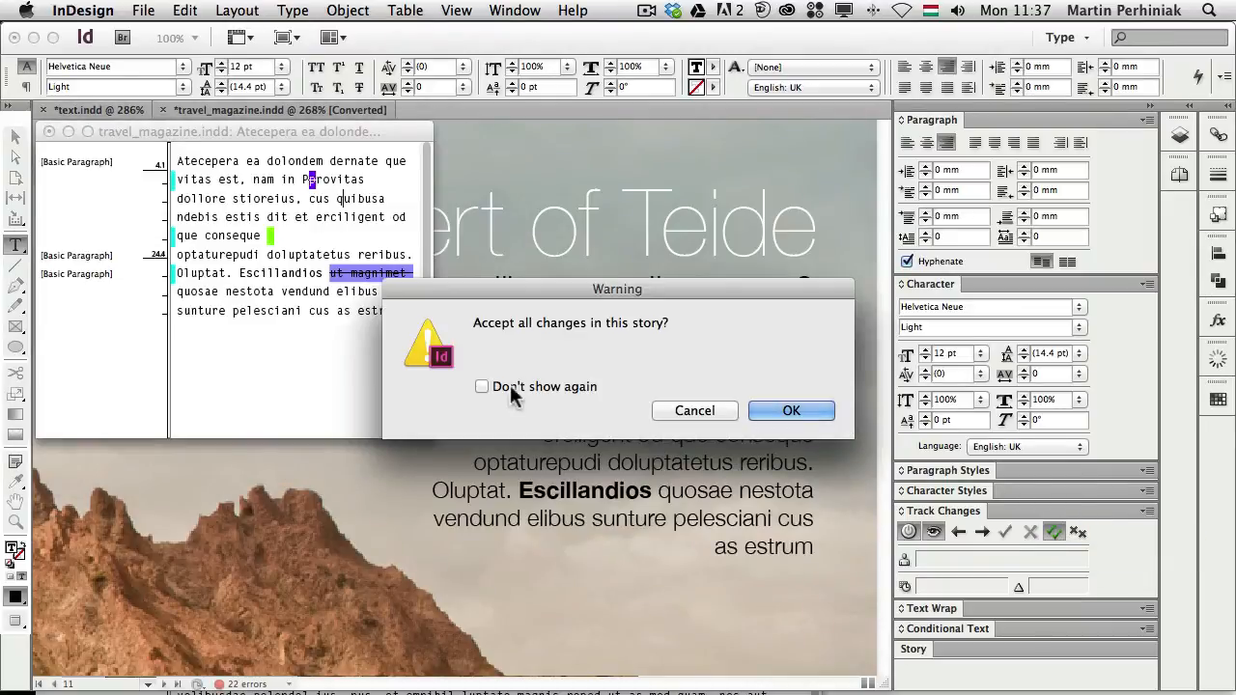
pyautogui.click(791, 410)
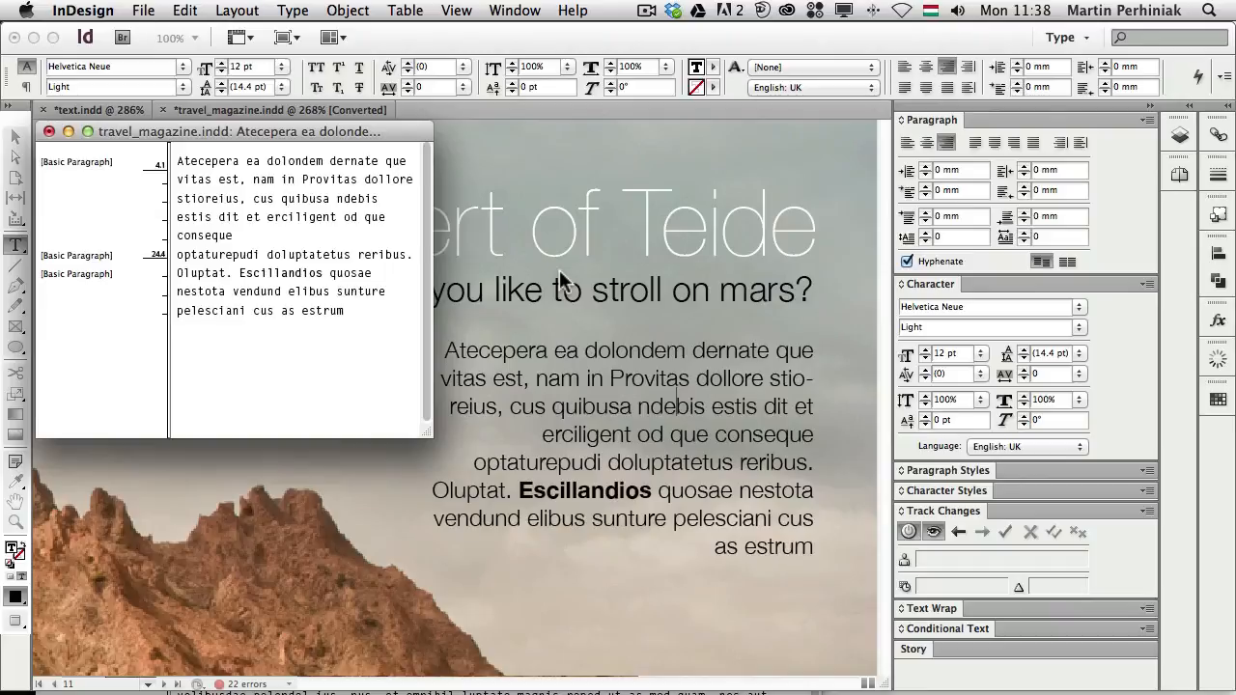
pyautogui.click(290, 198)
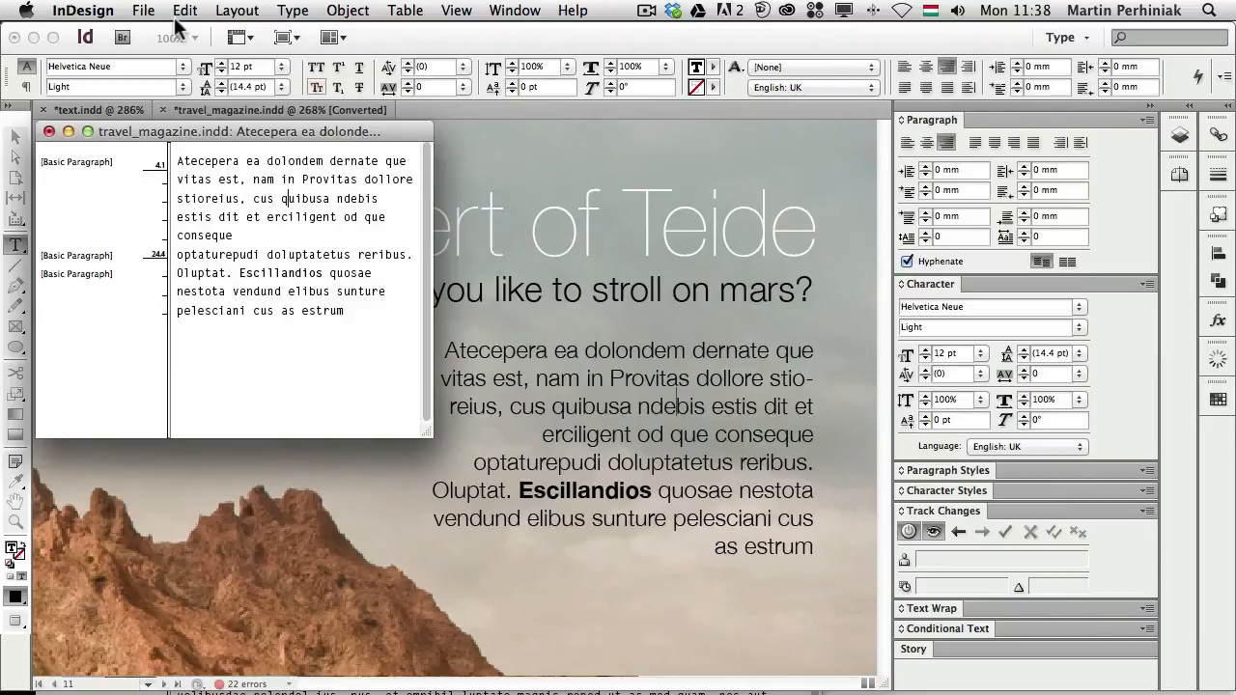
# Open the File menu to reach the User setting.
pyautogui.click(143, 10)
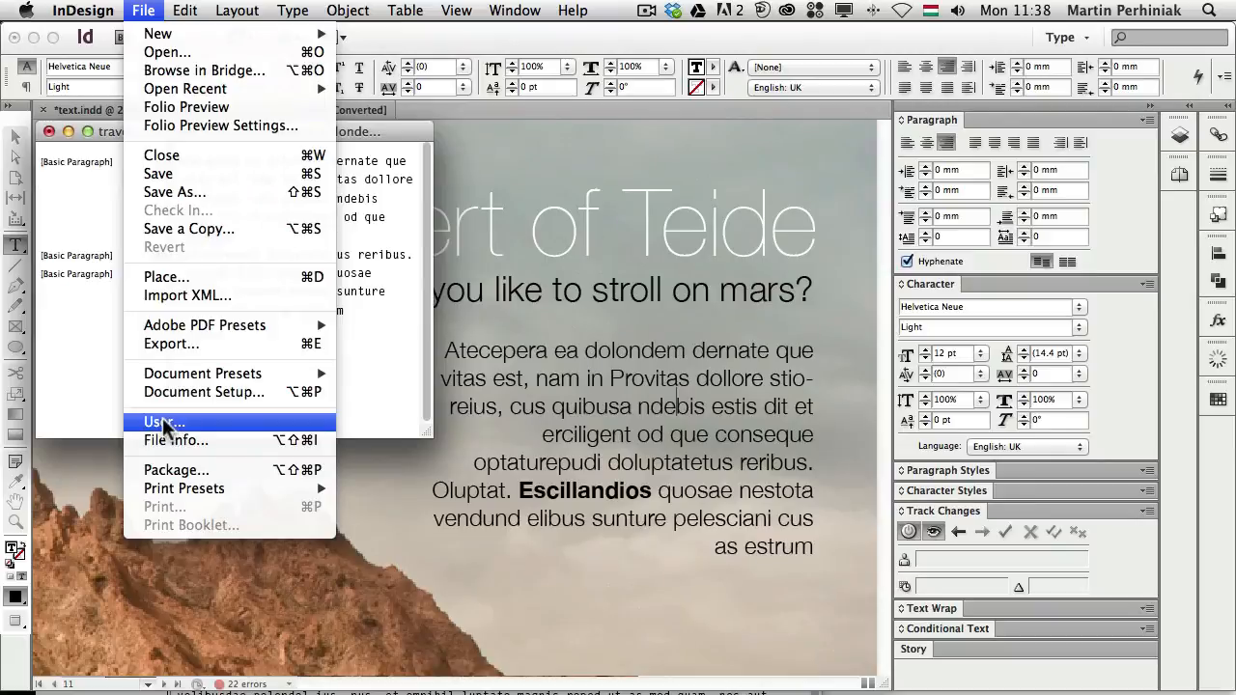